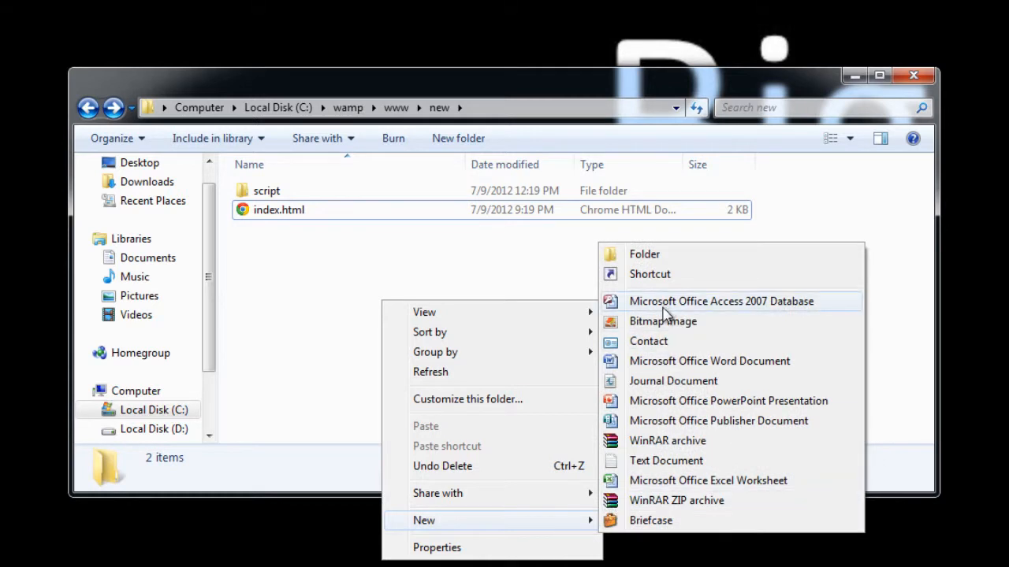
Step: Create a new text document beside index.html and name it image-toggle.html
click(666, 460)
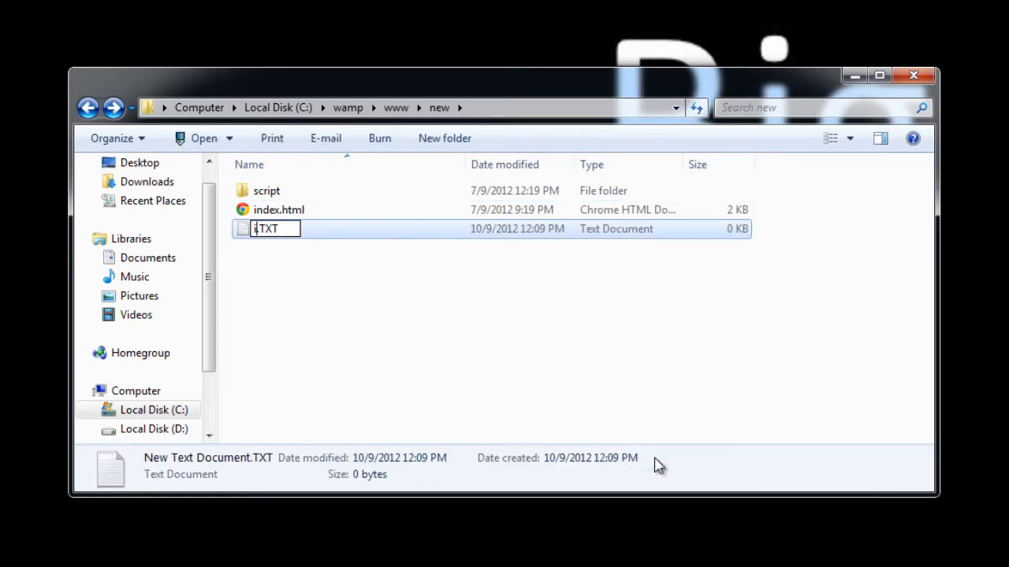
text(image-t)
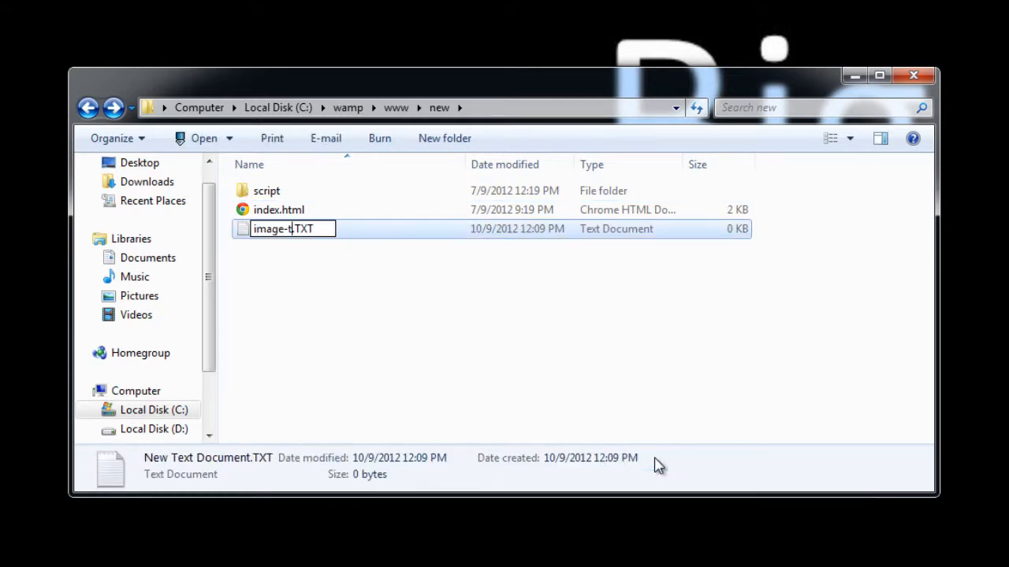
text(oggle)
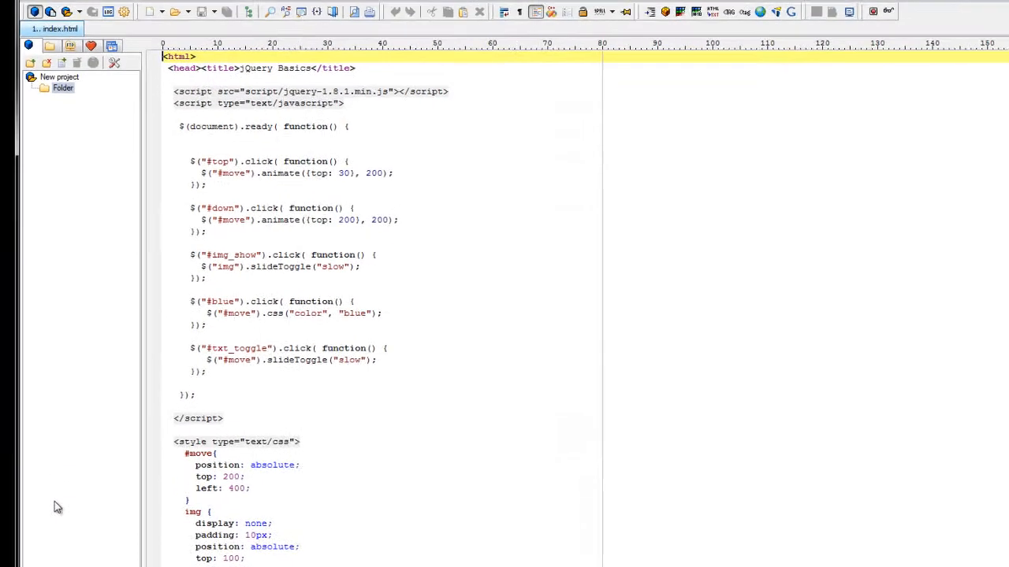
Step: Open image-toggle.html from the new folder in PSPad via File > Open
click(45, 37)
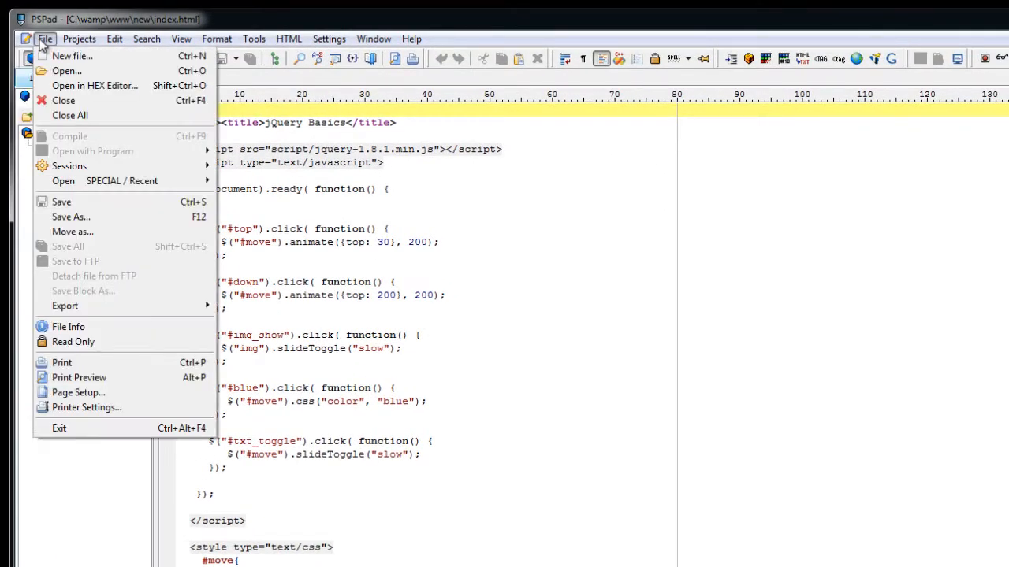
click(66, 70)
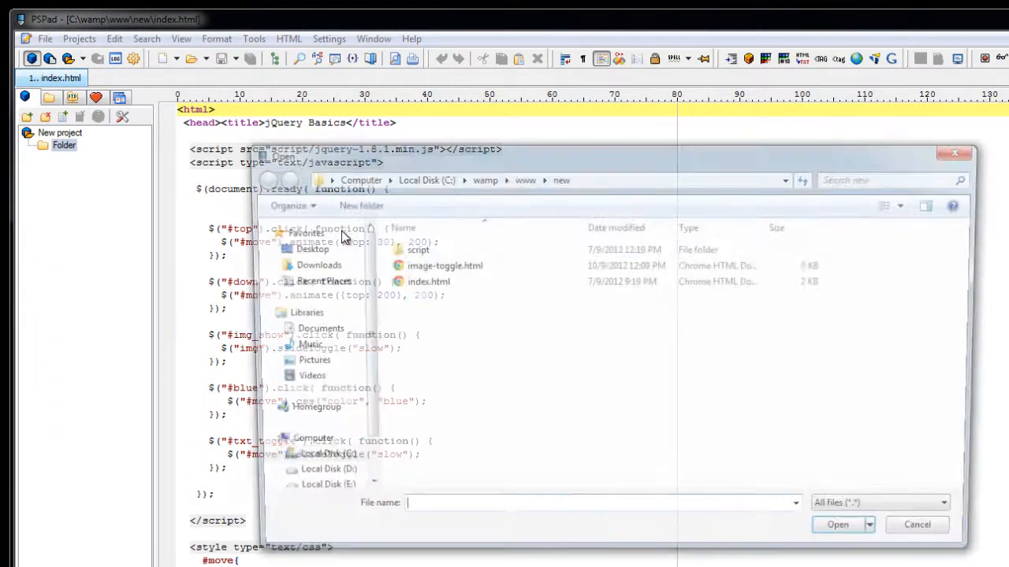
click(438, 264)
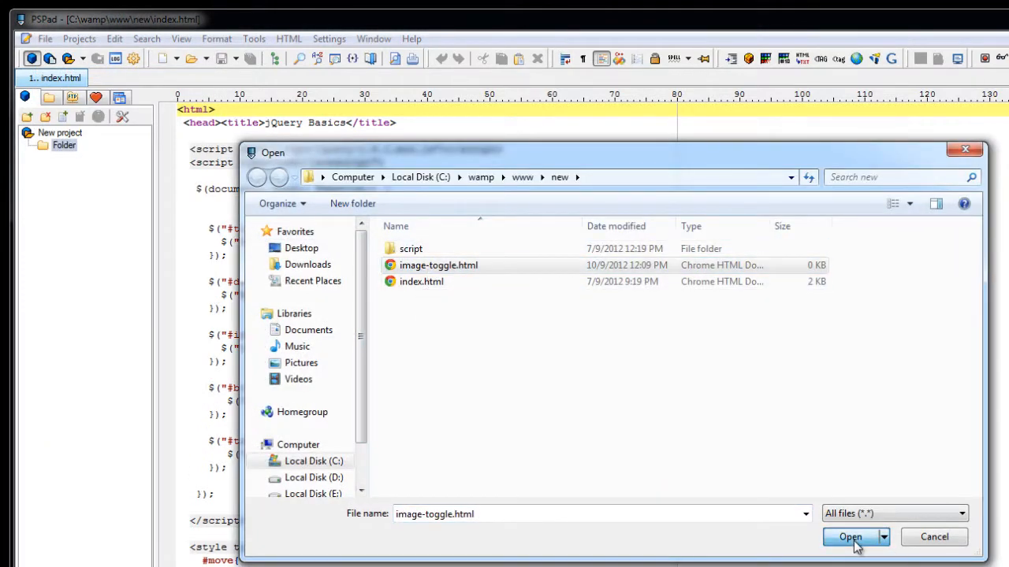
click(850, 537)
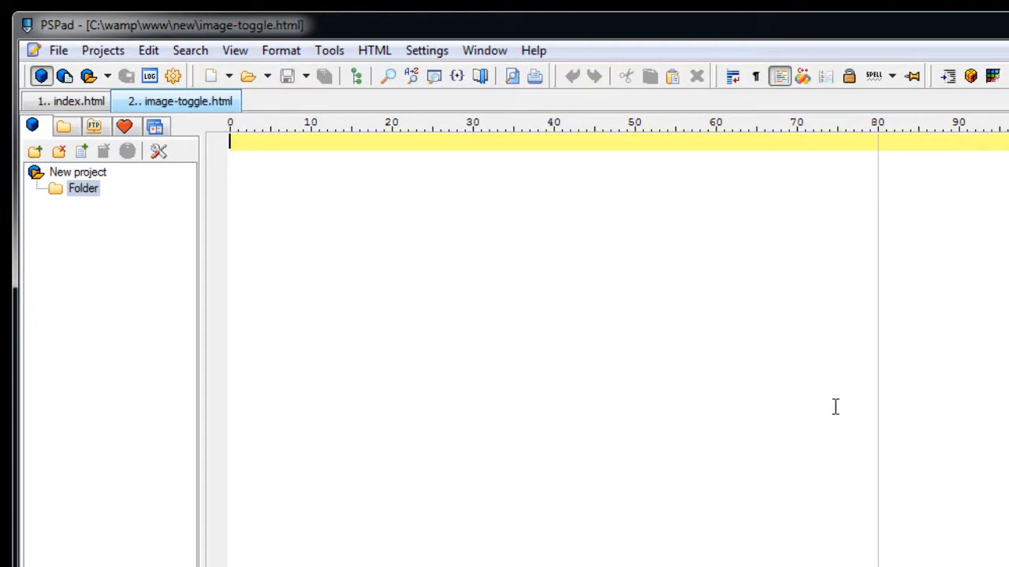
Step: Type the html, head, title 'Image Toggle' and body tags with closing tags
text(<html>)
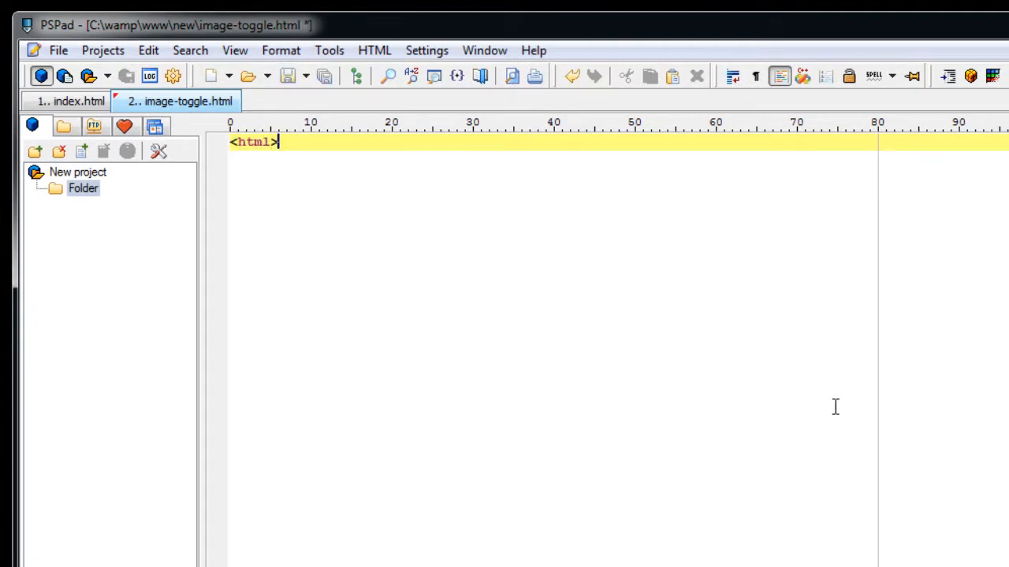
text(</html>)
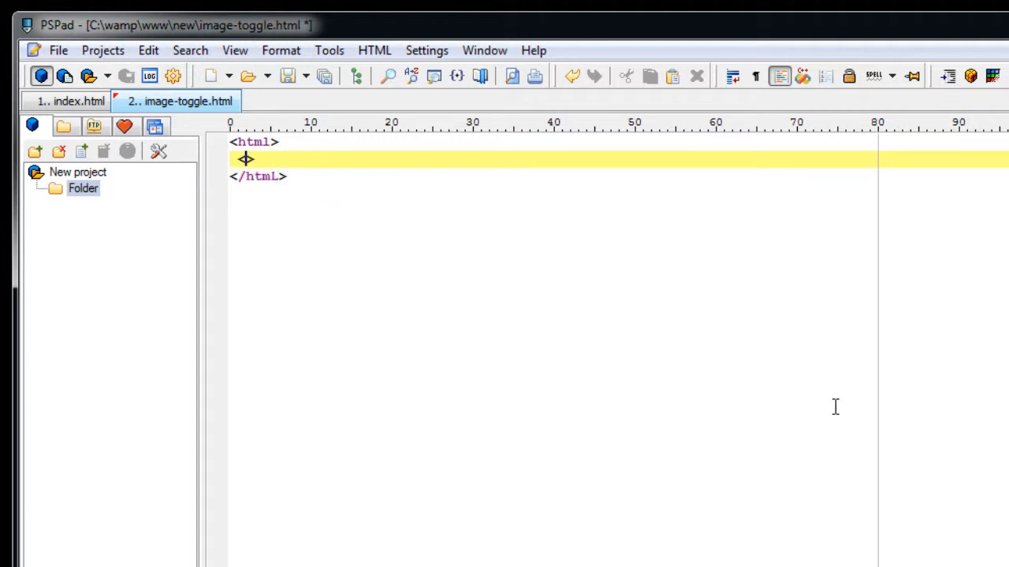
text(<head>)
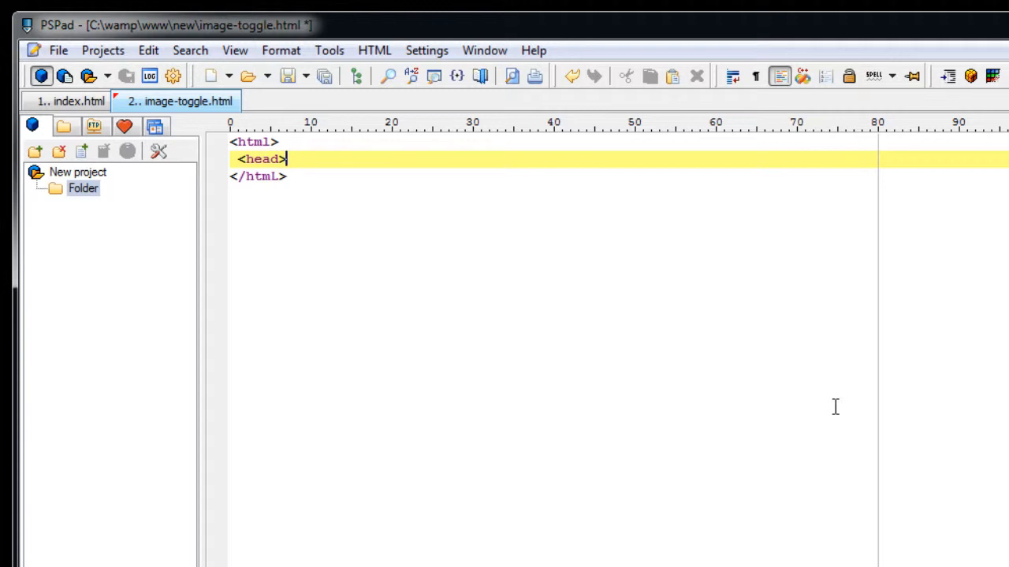
text(<title>)
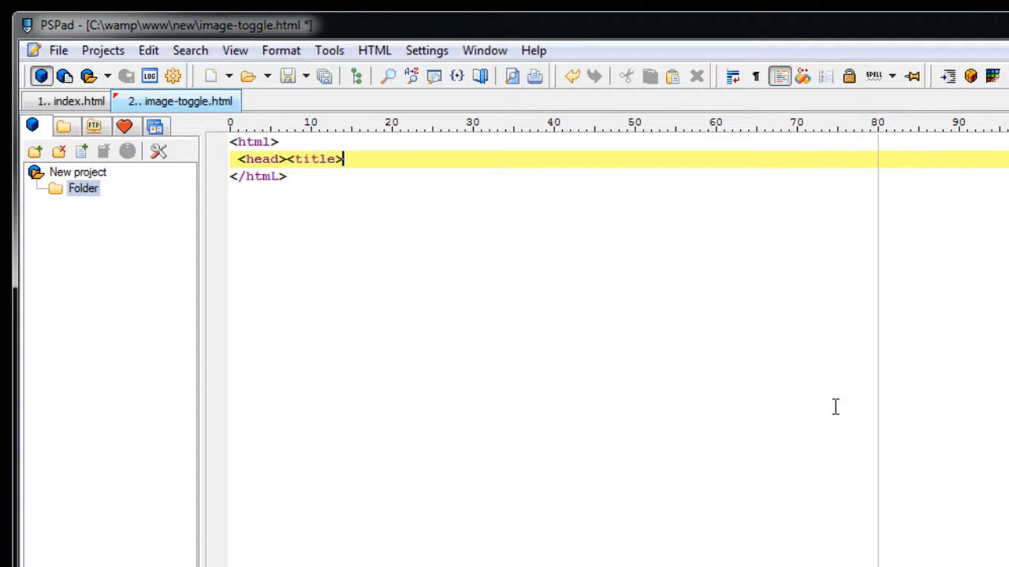
text(Imag)
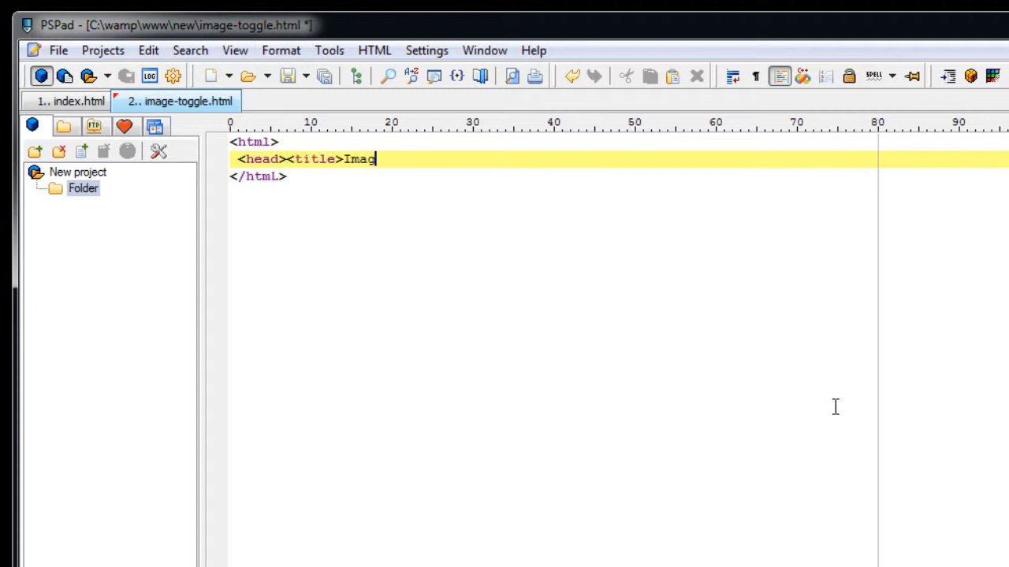
text(e Toggle)
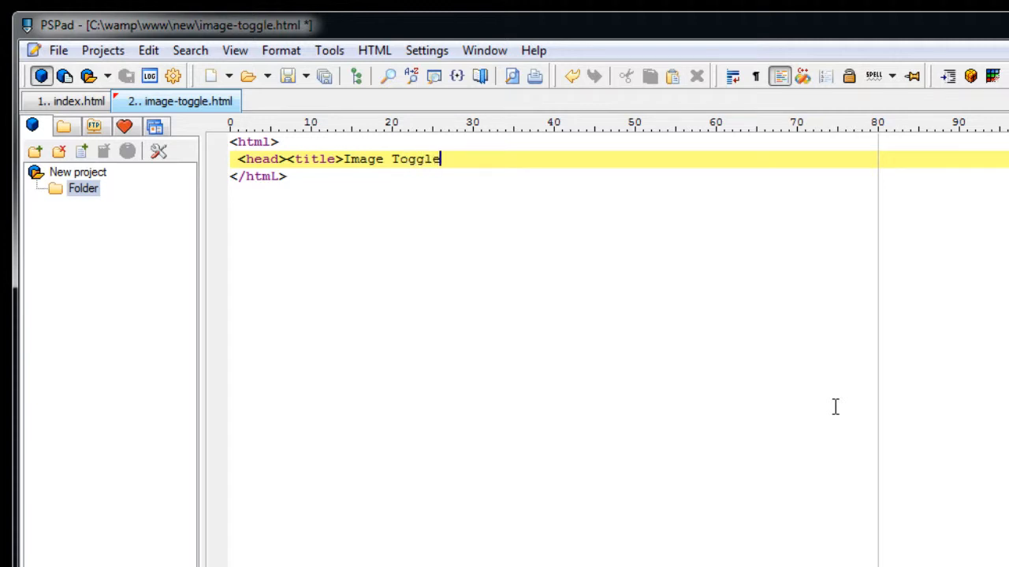
text(</>)
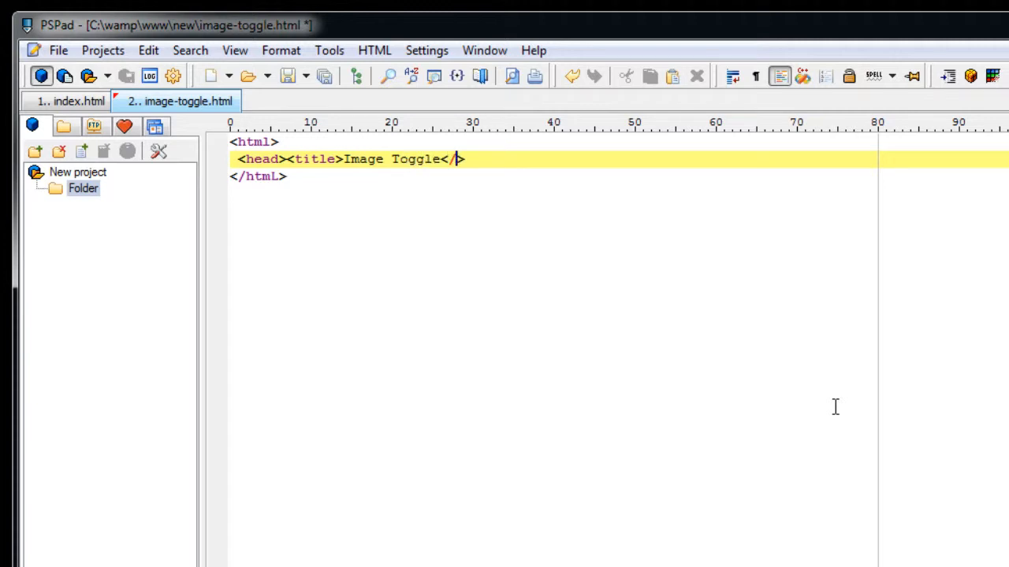
text(title>)
text(</)
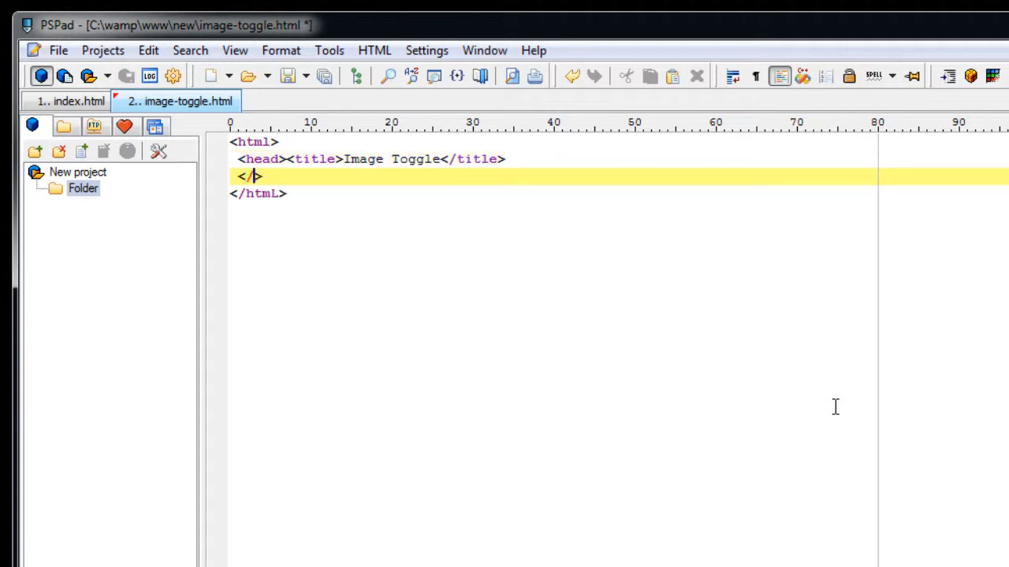
text(head>)
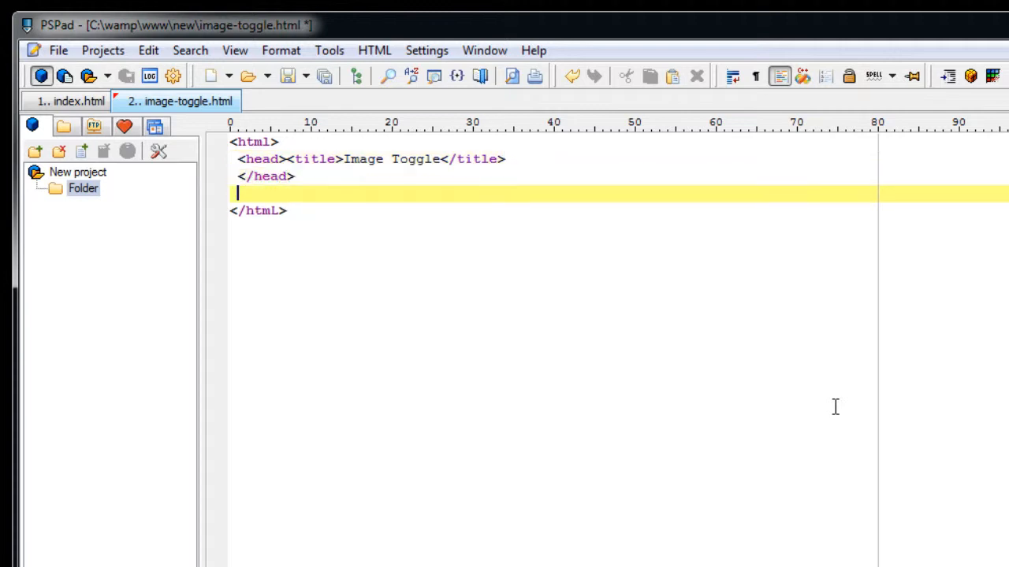
text(<body>)
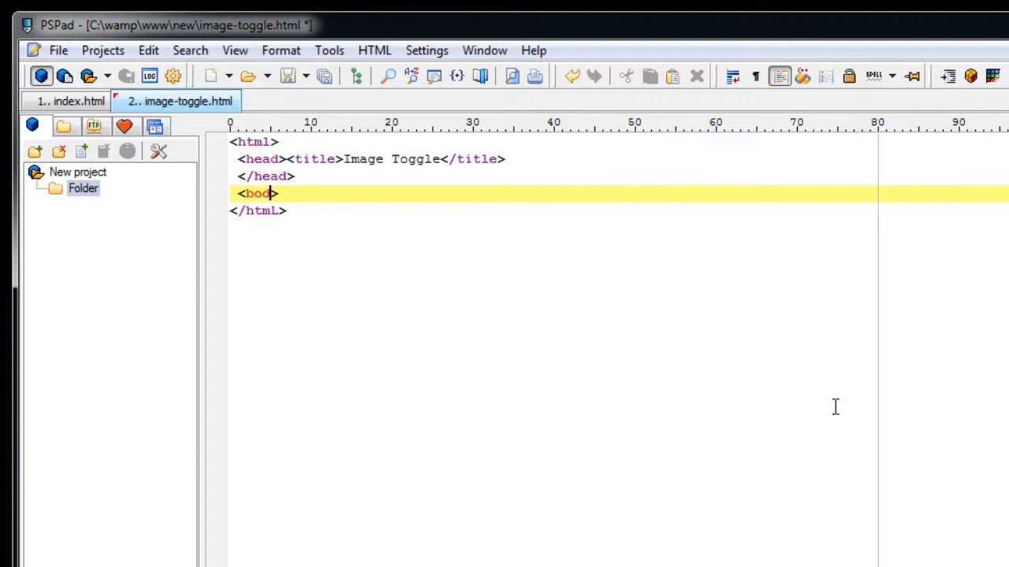
text(y)
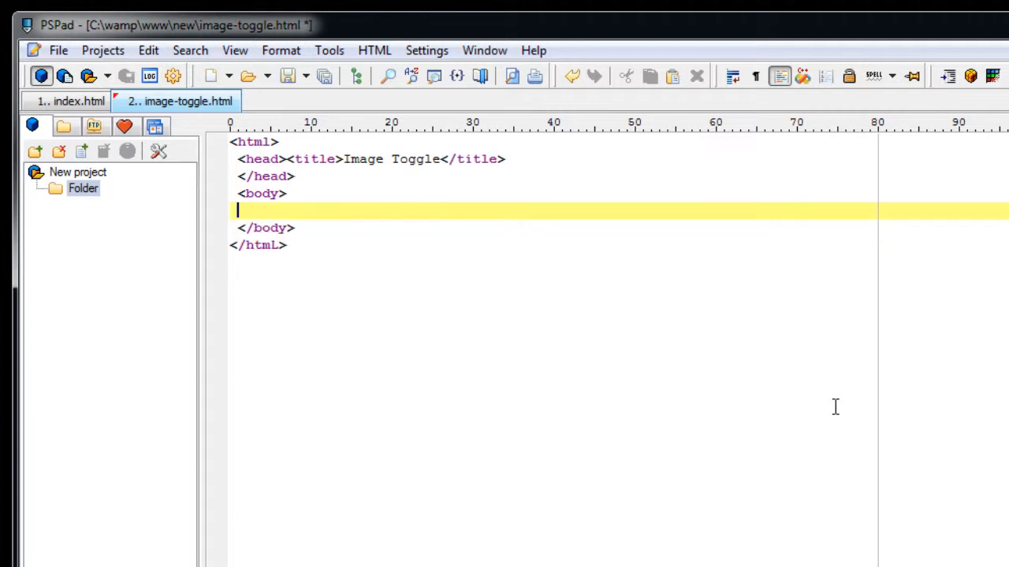
text(<img >)
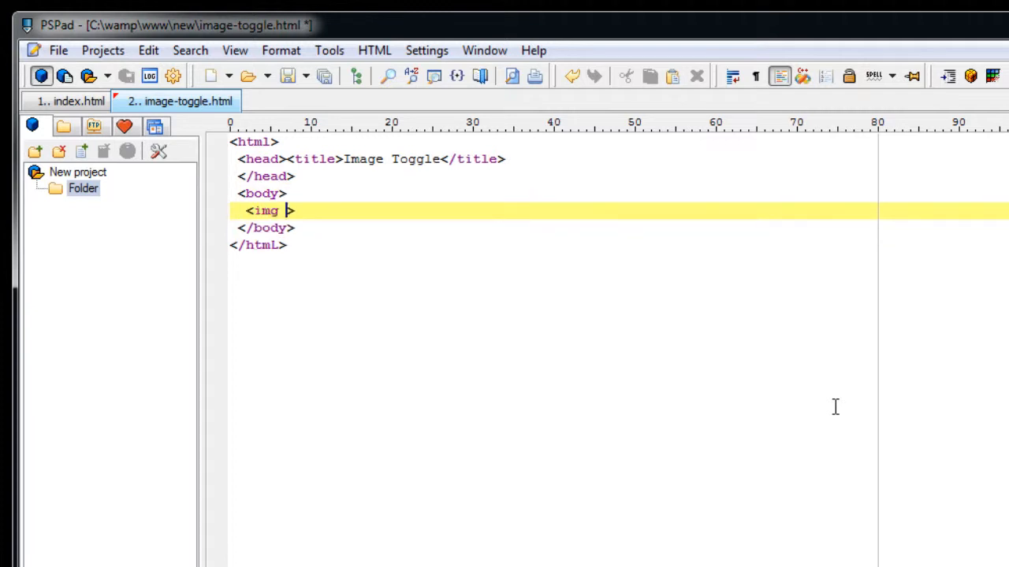
text(src="")
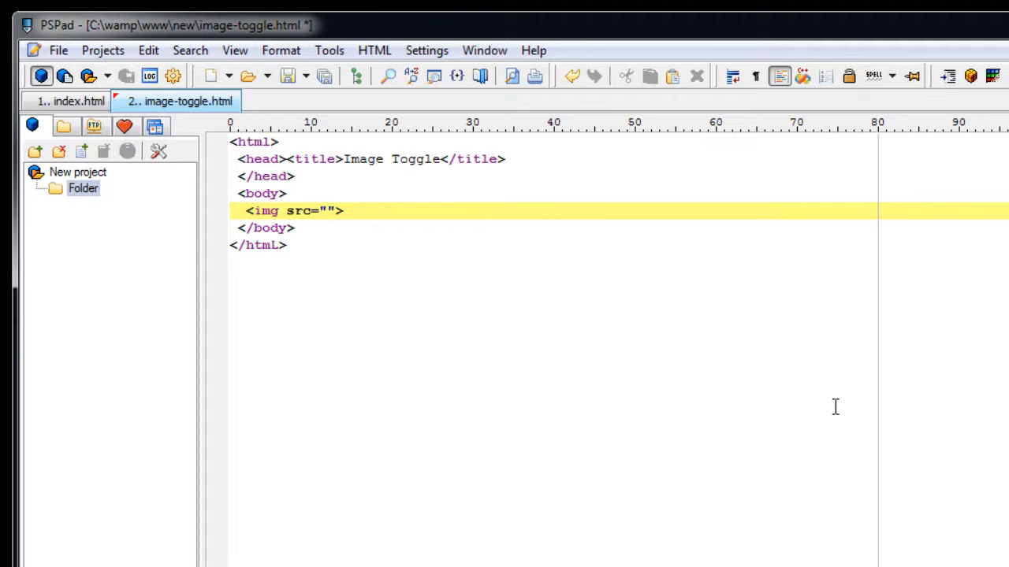
text(/)
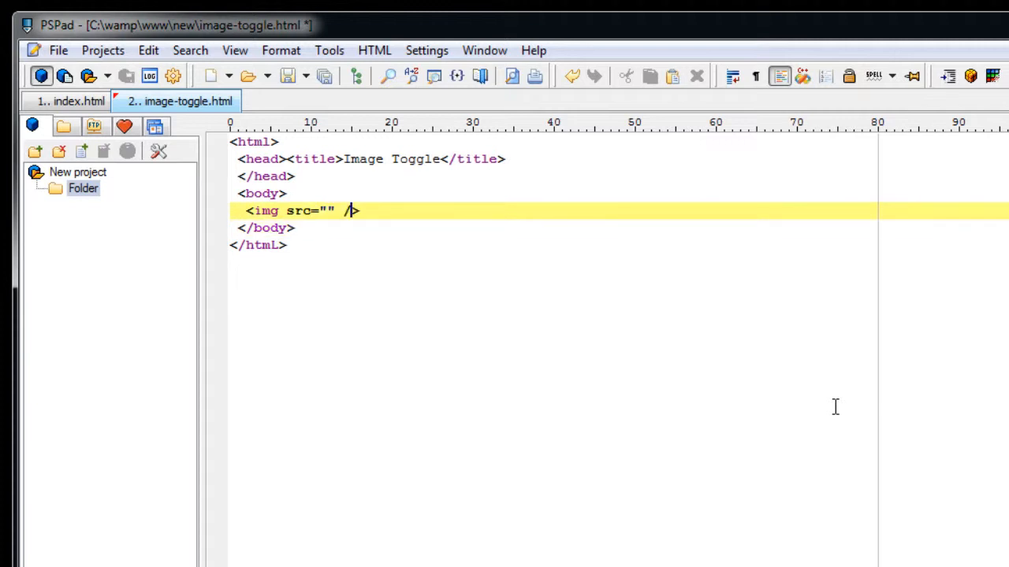
text(http)
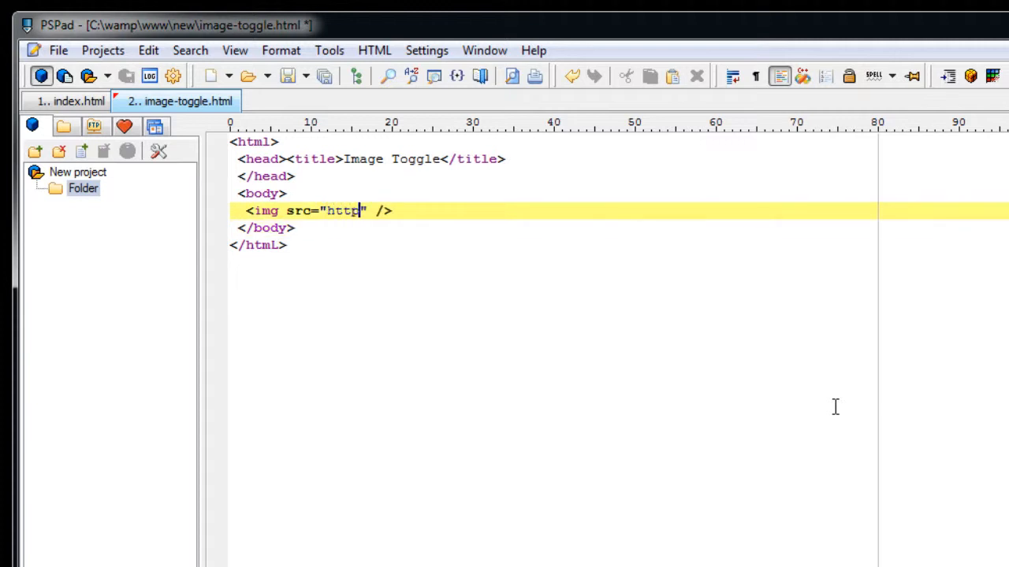
text(://technotip.com)
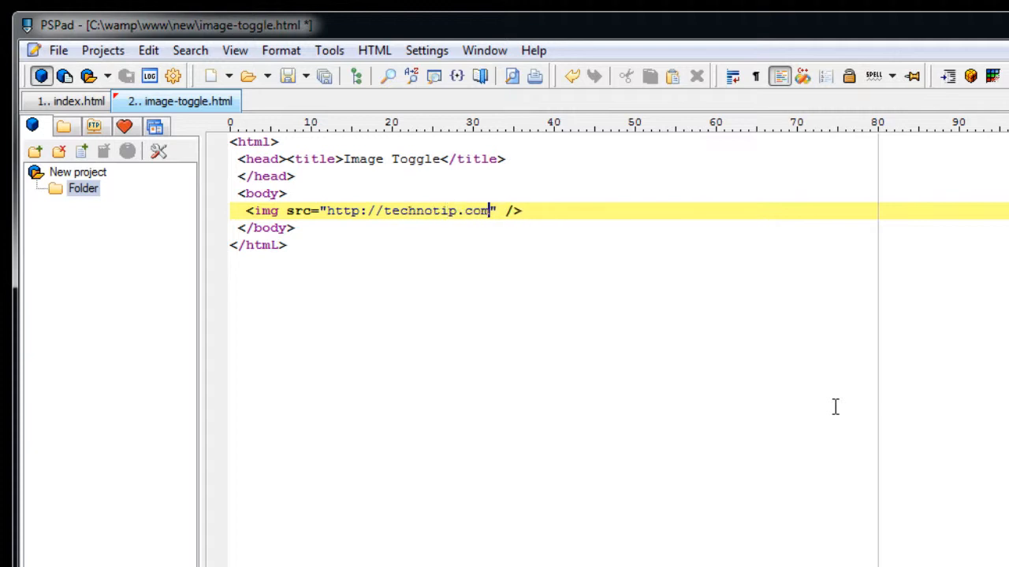
text(/log)
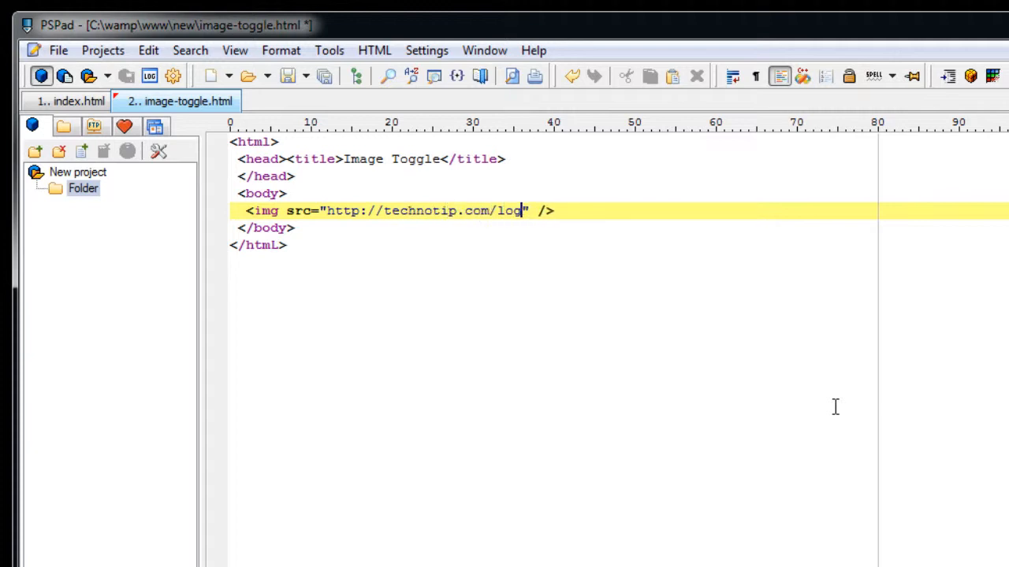
text(o.png)
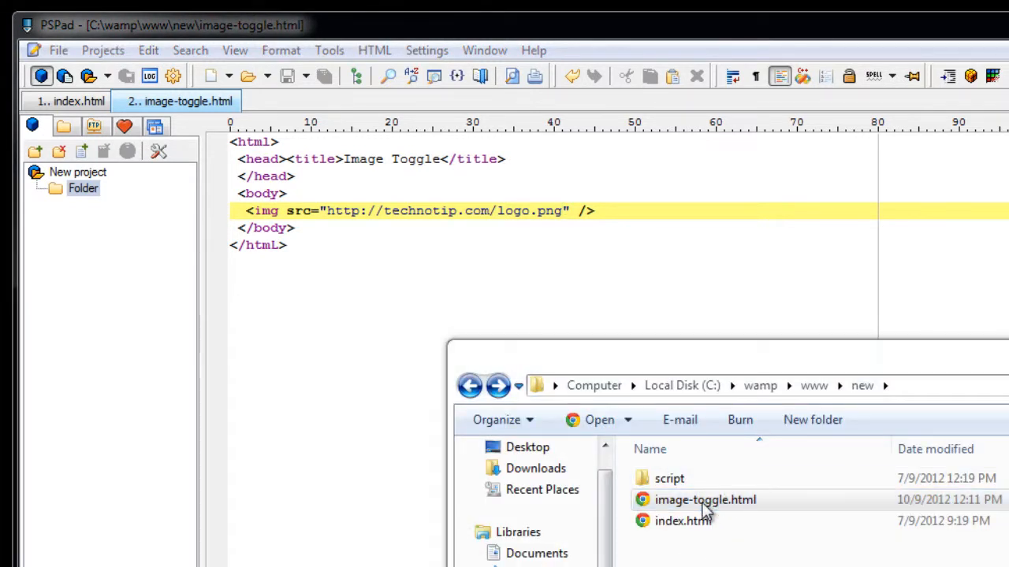
Step: Open image-toggle.html from Explorer to preview it in Chrome
double_click(706, 500)
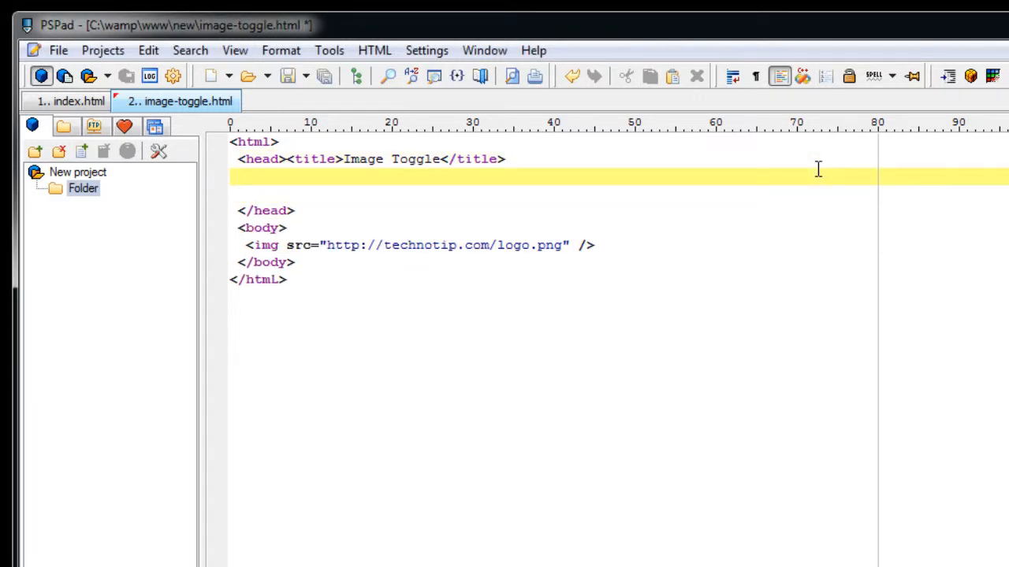
Step: Add a style block of type text/css holding an empty img rule
text(<st>)
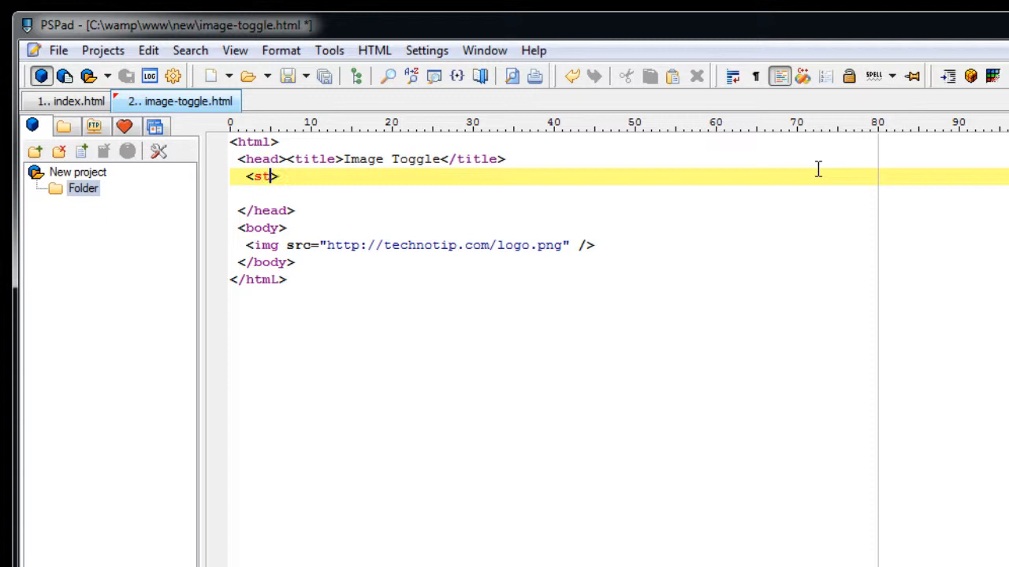
text(yle type=)
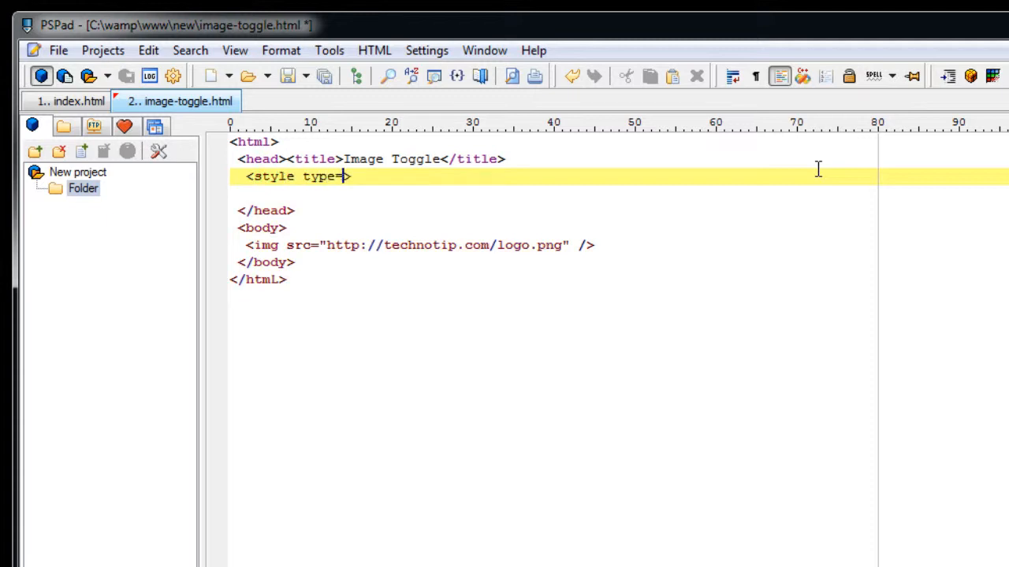
text("text/css)
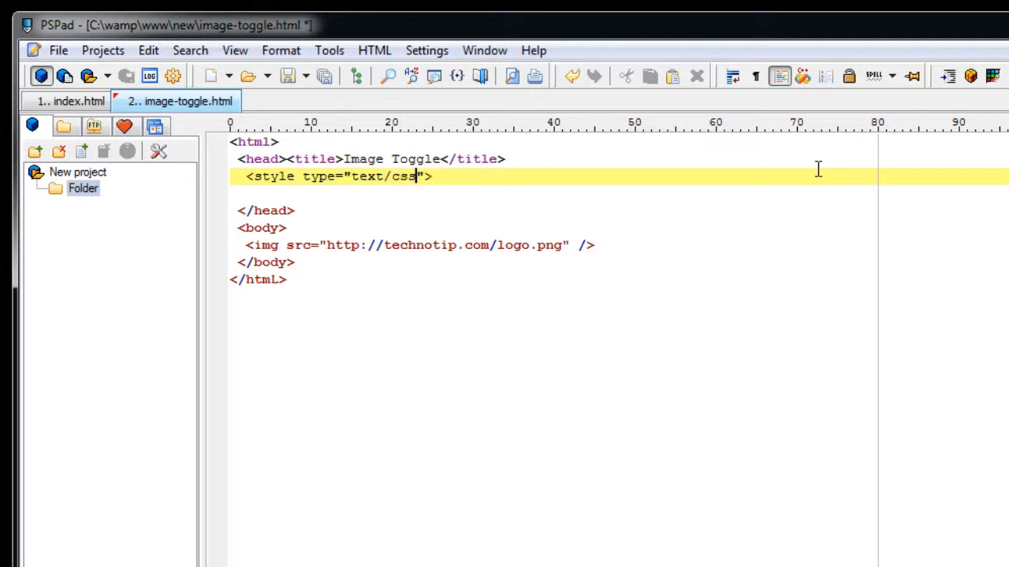
text(</)
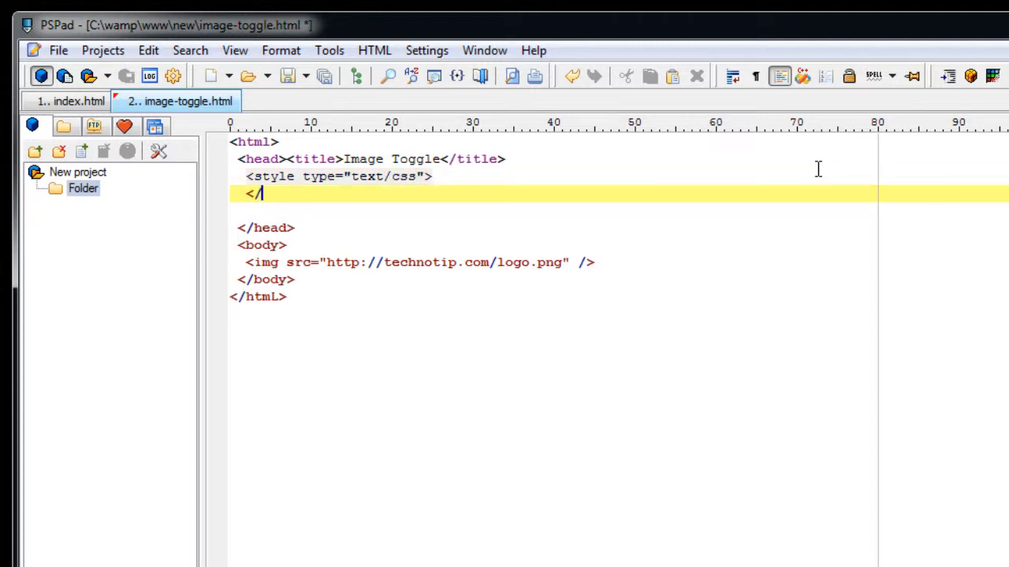
text(style>)
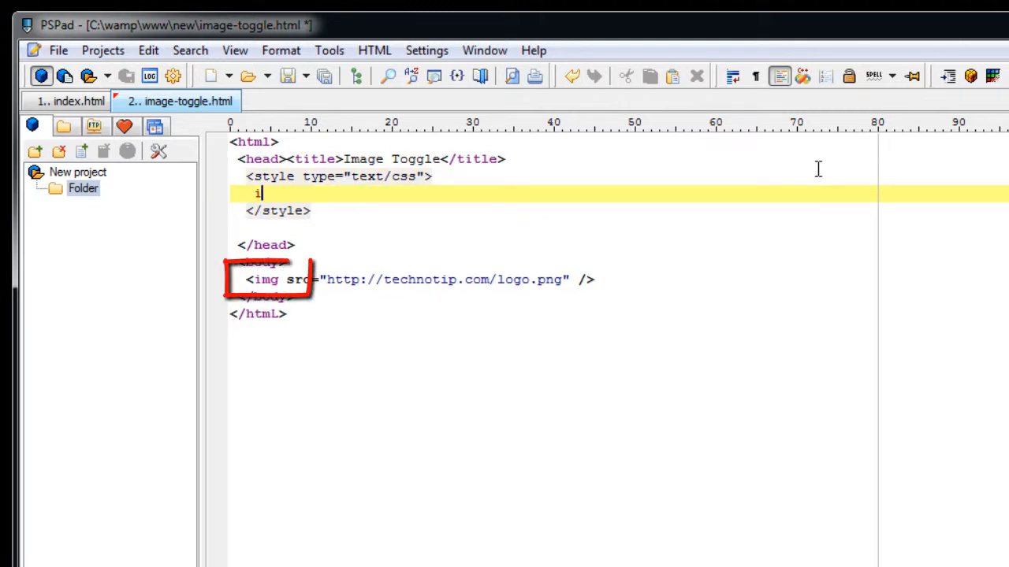
text(img{})
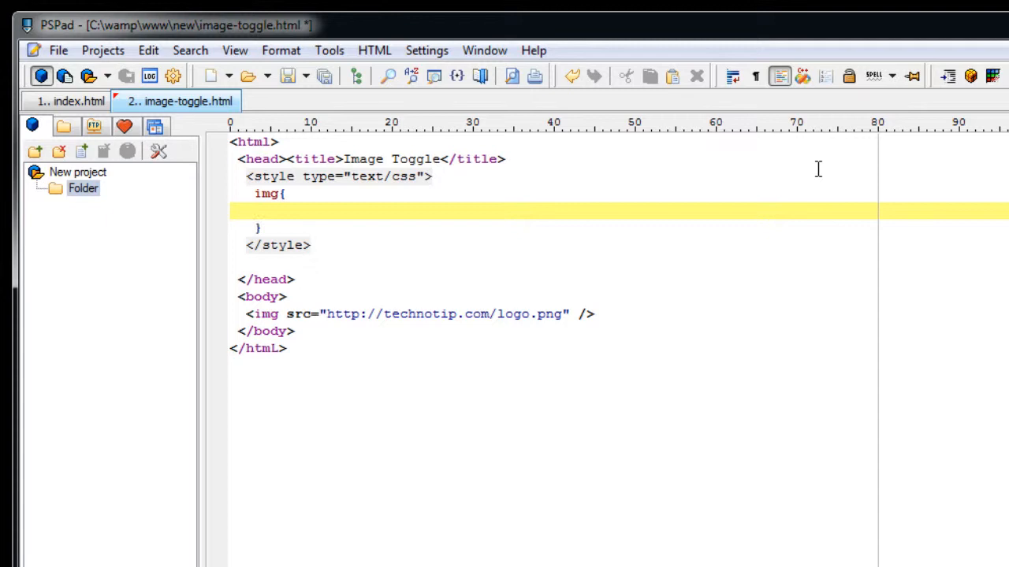
Step: Give the img rule position: absolute, top: 300 and left: 300
text(positio)
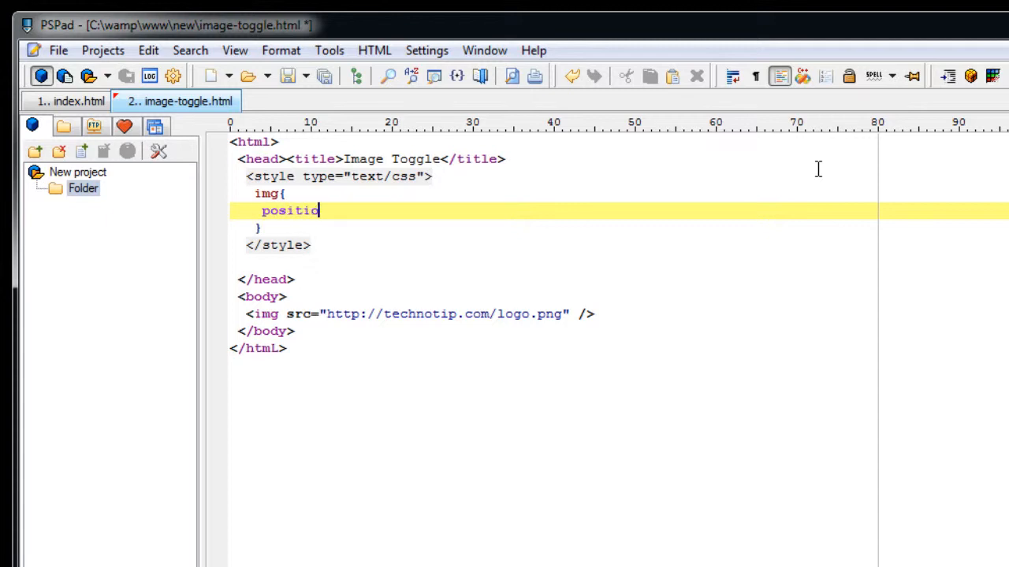
text(n:)
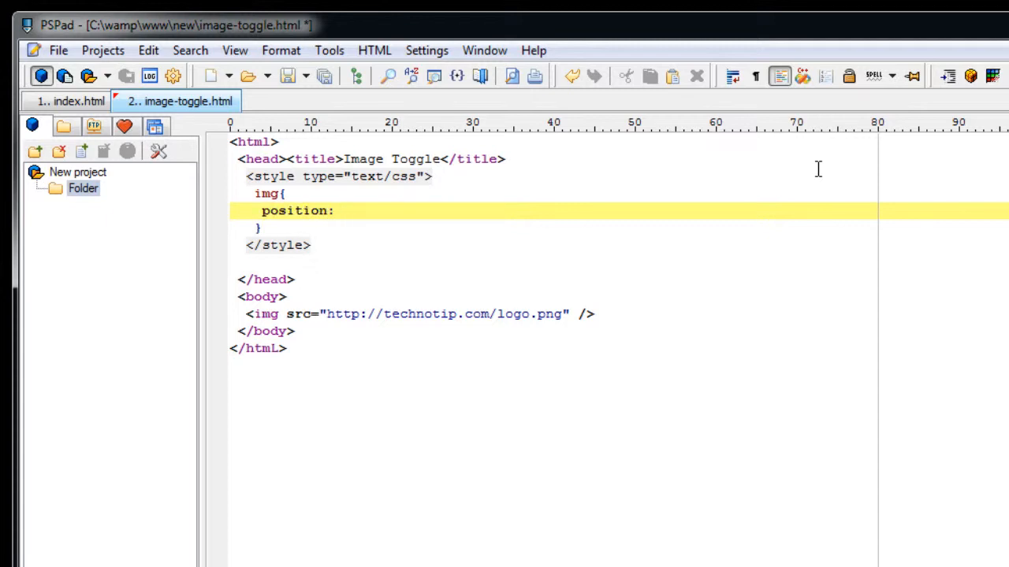
text(absolute;)
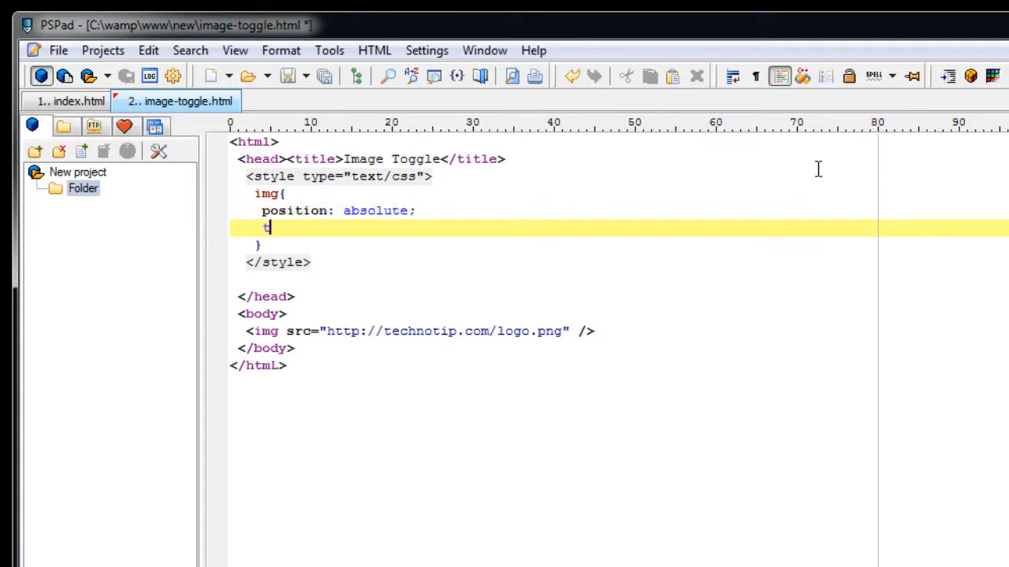
text(op:)
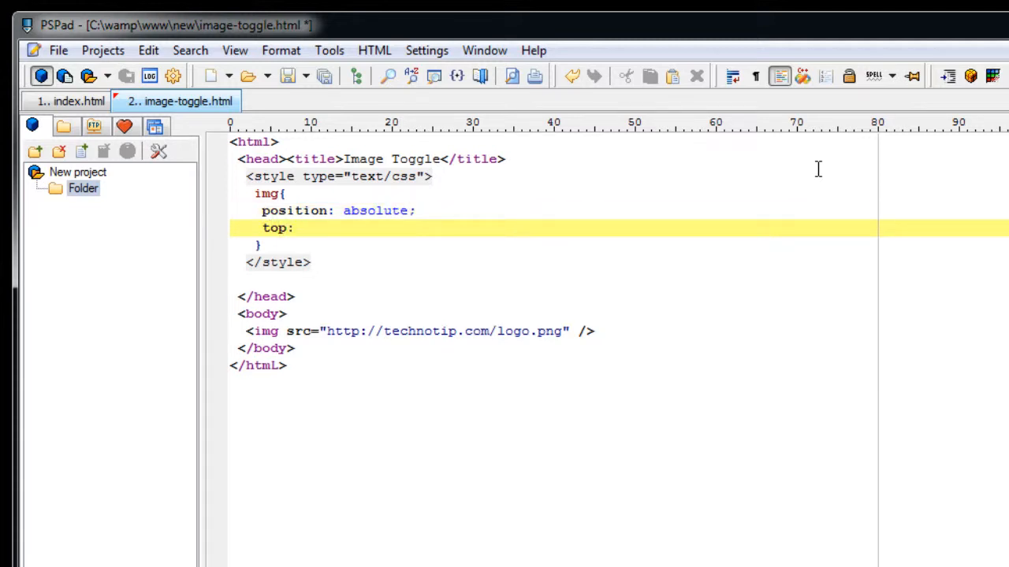
text(300)
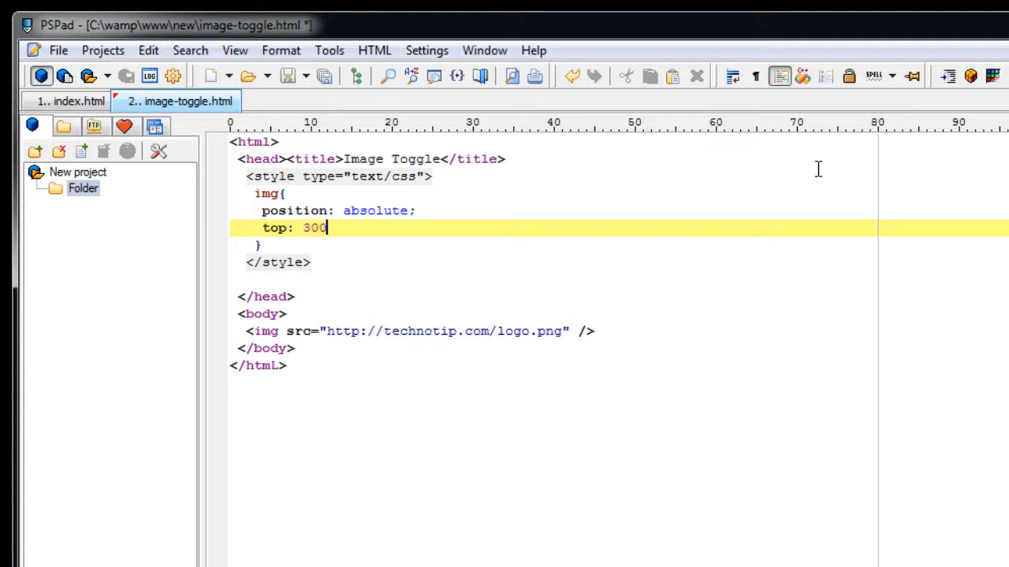
text(;)
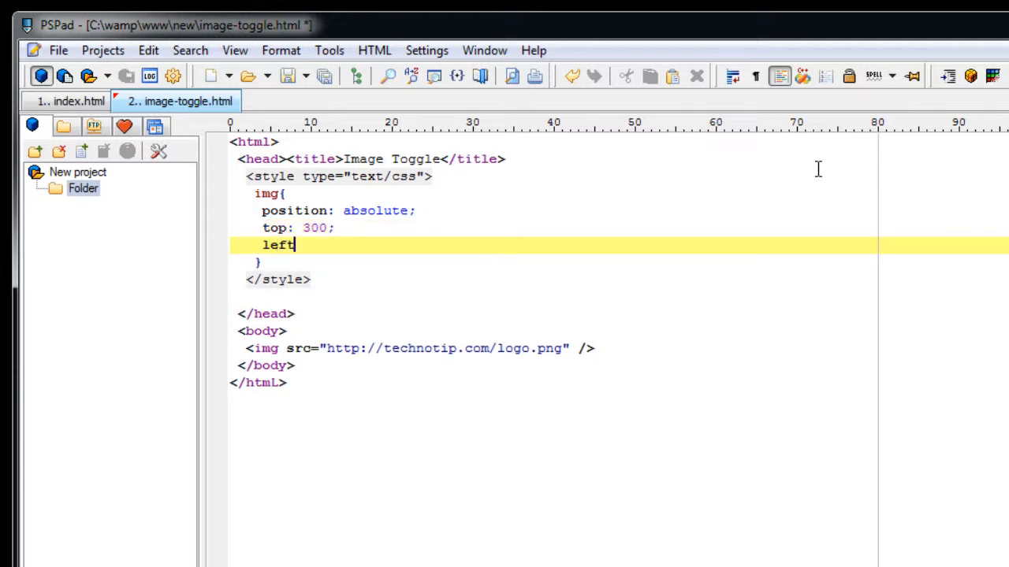
text(: 300)
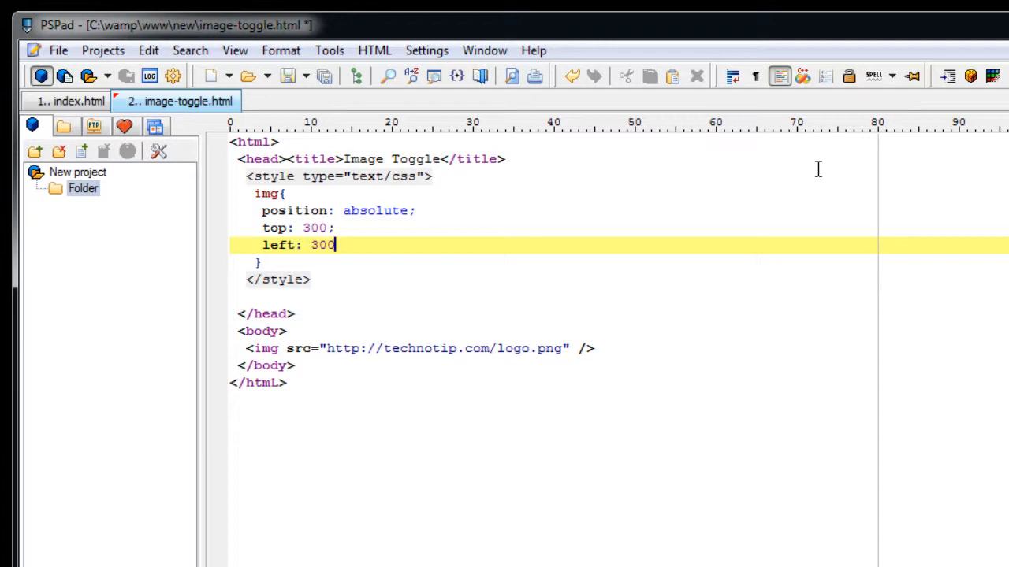
text(;)
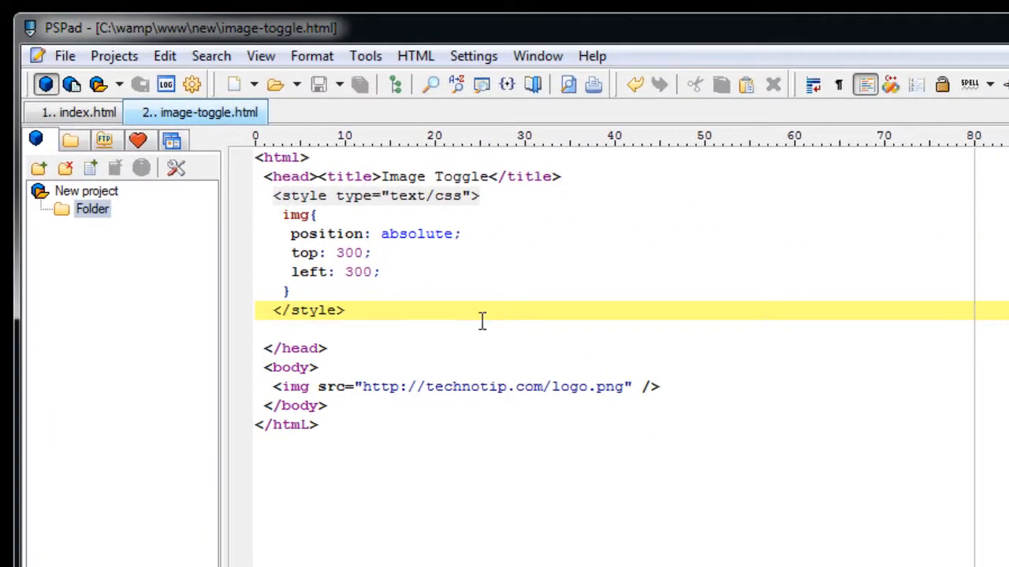
Step: Add a script tag loading script/jquery-1.8.1.min.js under the title, checking the filename in Explorer
key(Return)
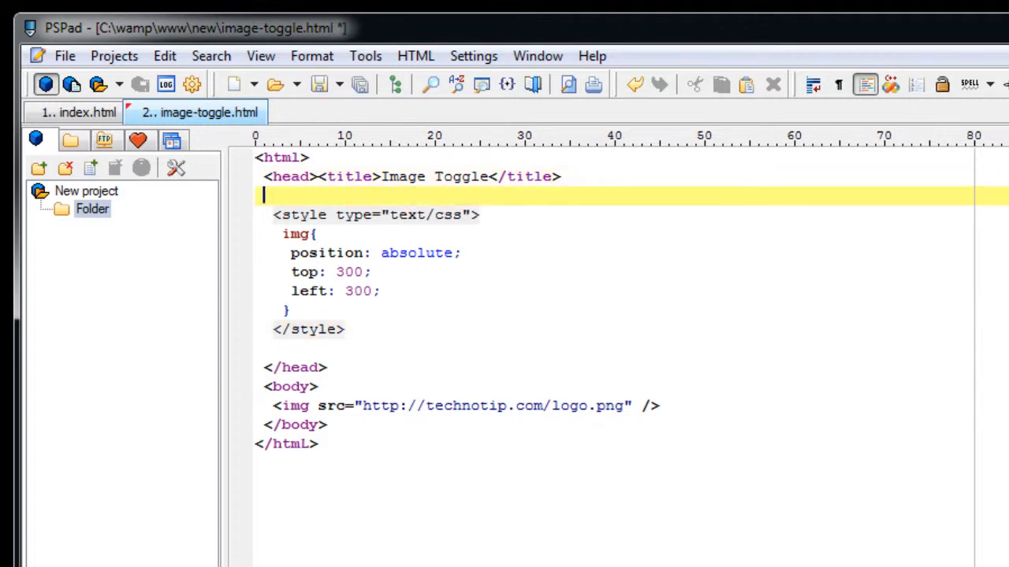
text(<s>)
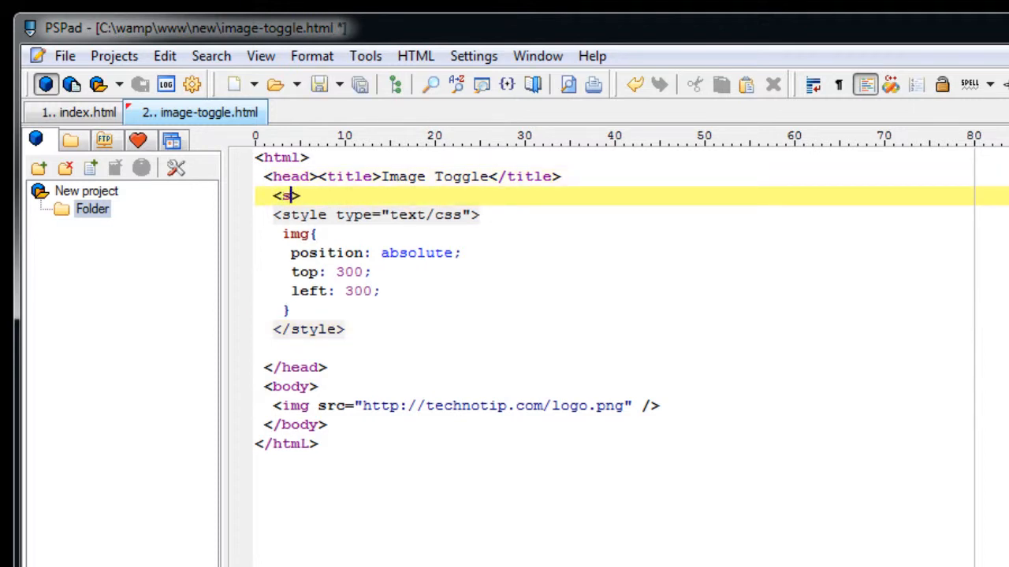
text(rcipt)
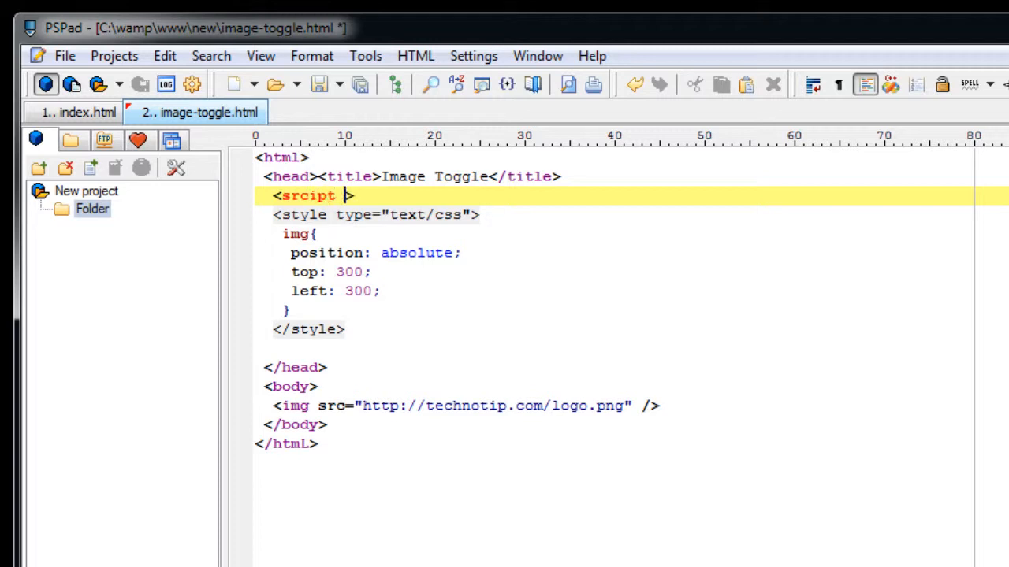
key(Backspace)
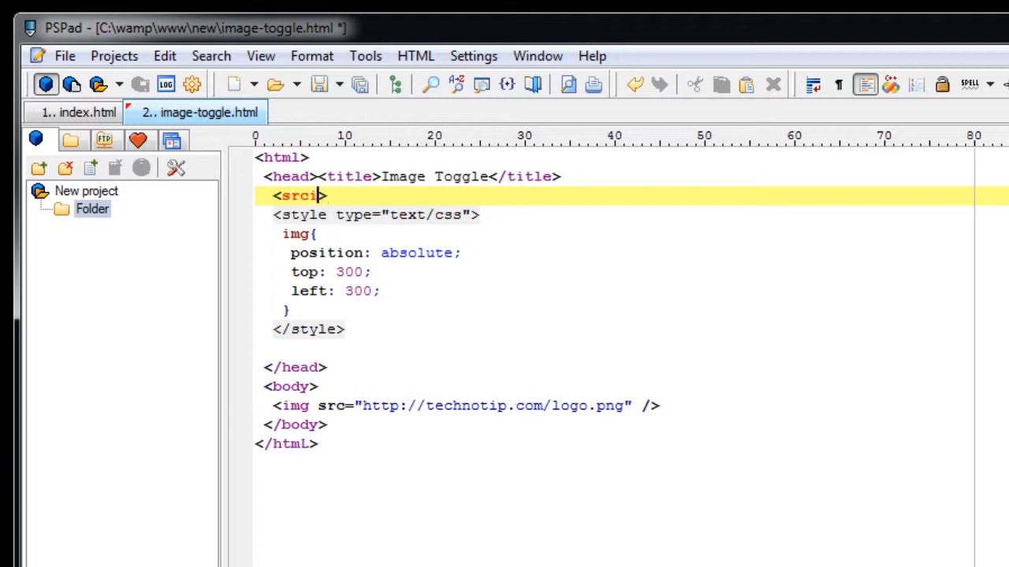
text(scri)
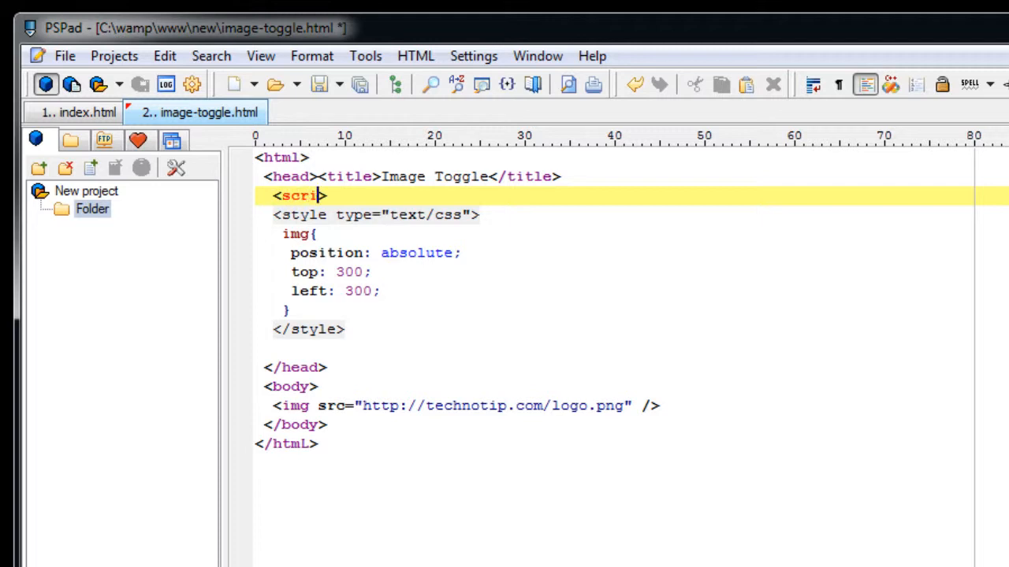
text(pt >)
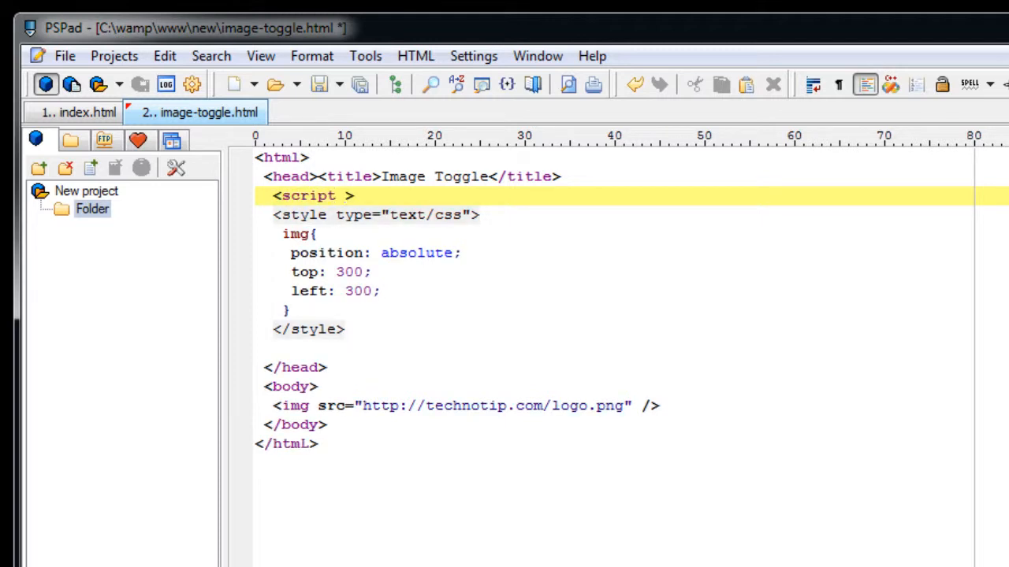
text(src="")
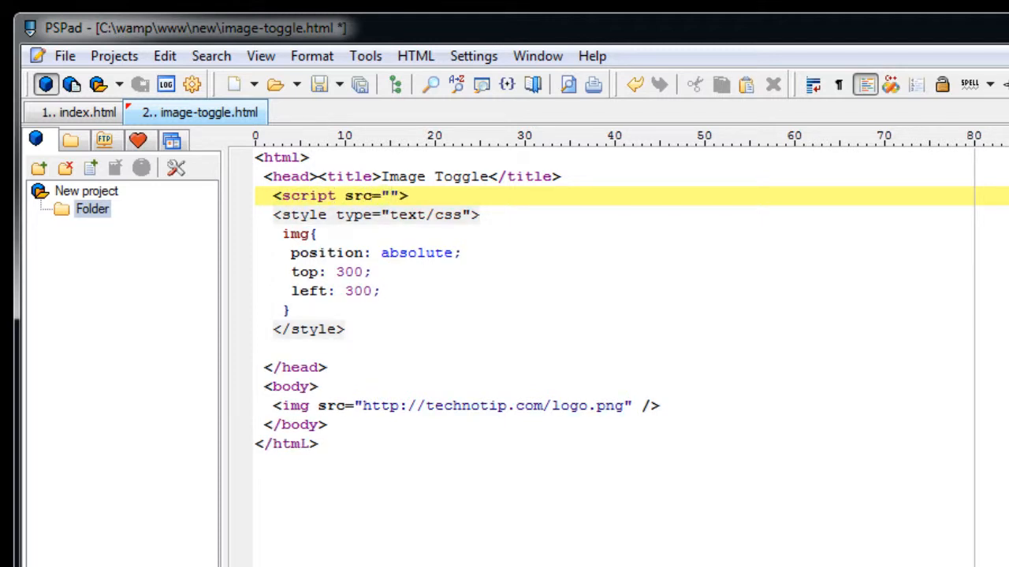
text(script)
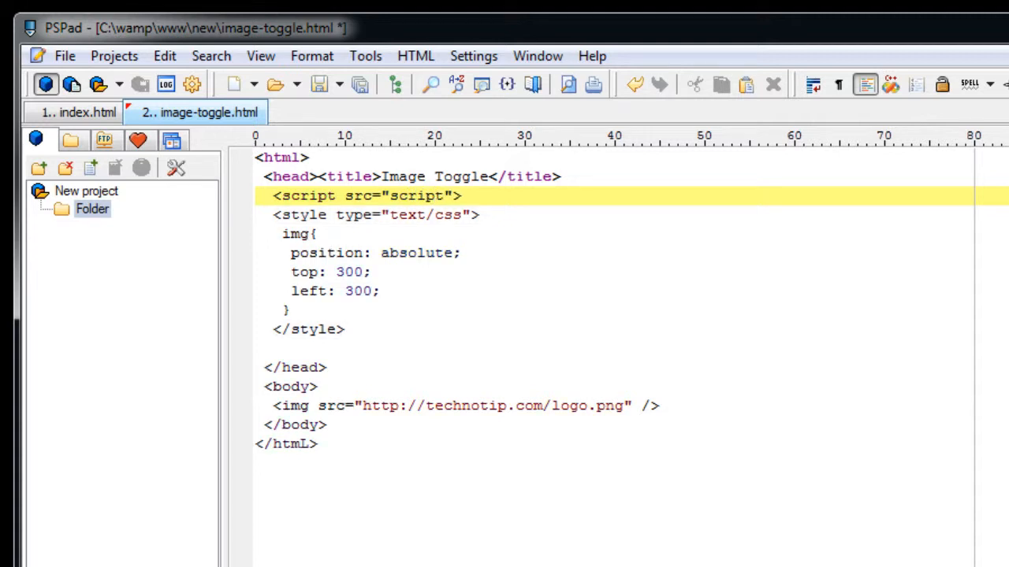
text(/)
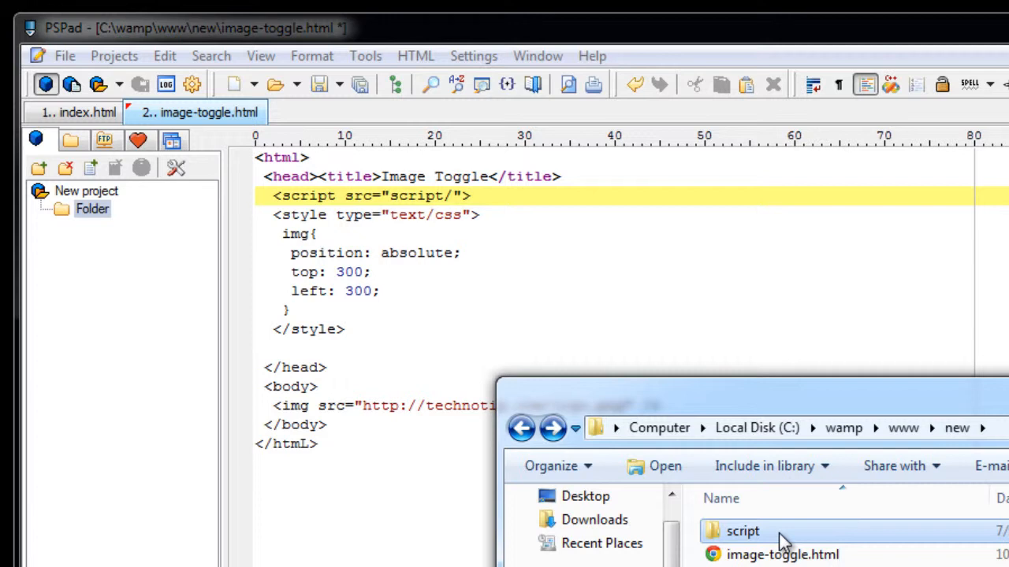
double_click(742, 531)
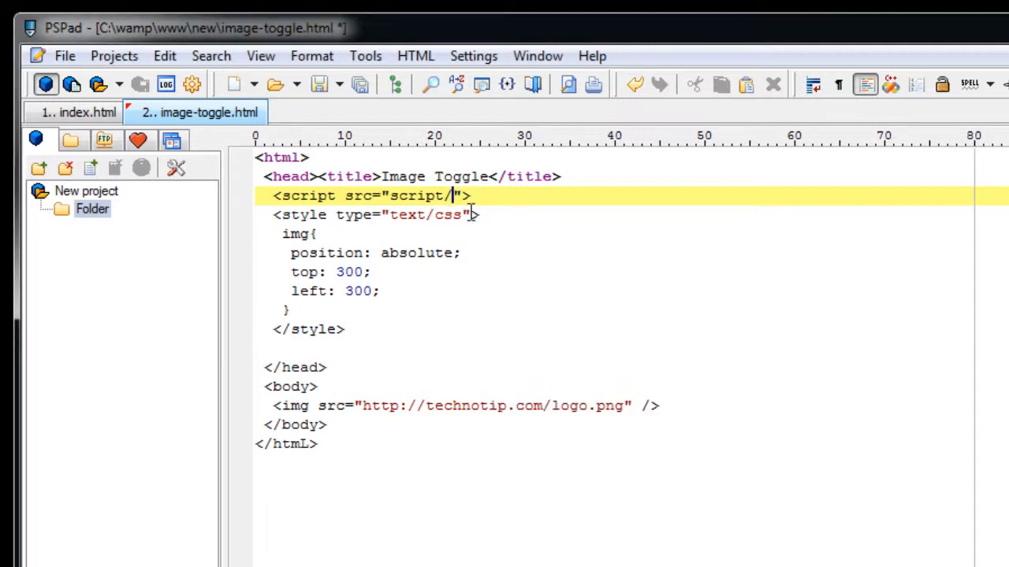
text(jquery-1.8.1.min.js)
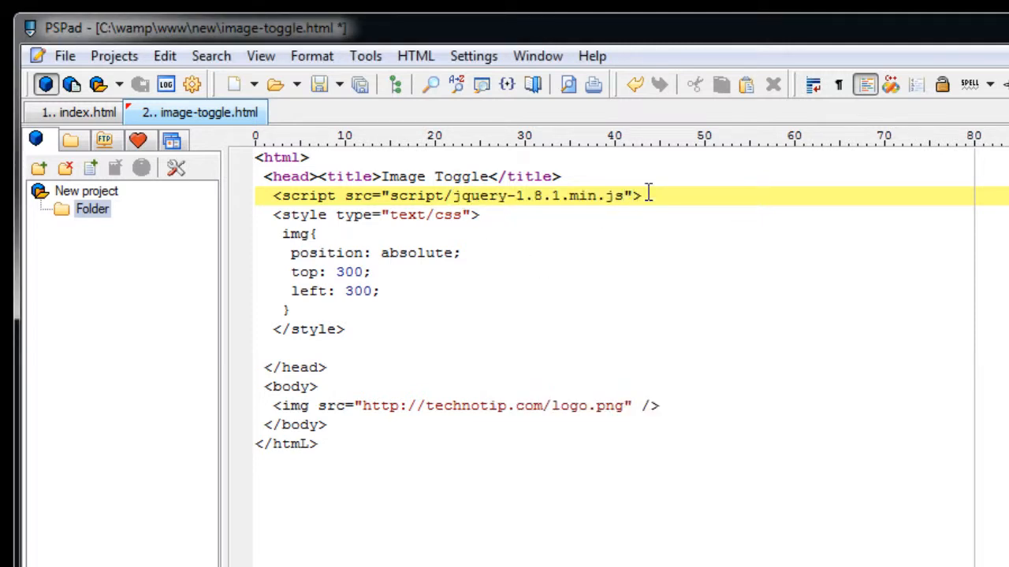
text(</script>)
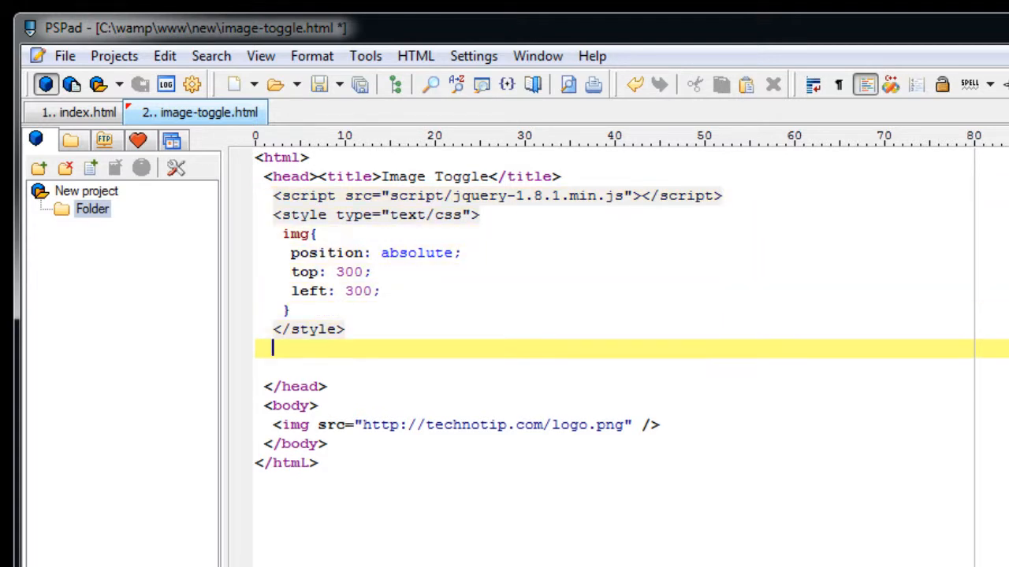
Step: Add an empty <script type="text/javascript"></script> block below the style block
text(<script >)
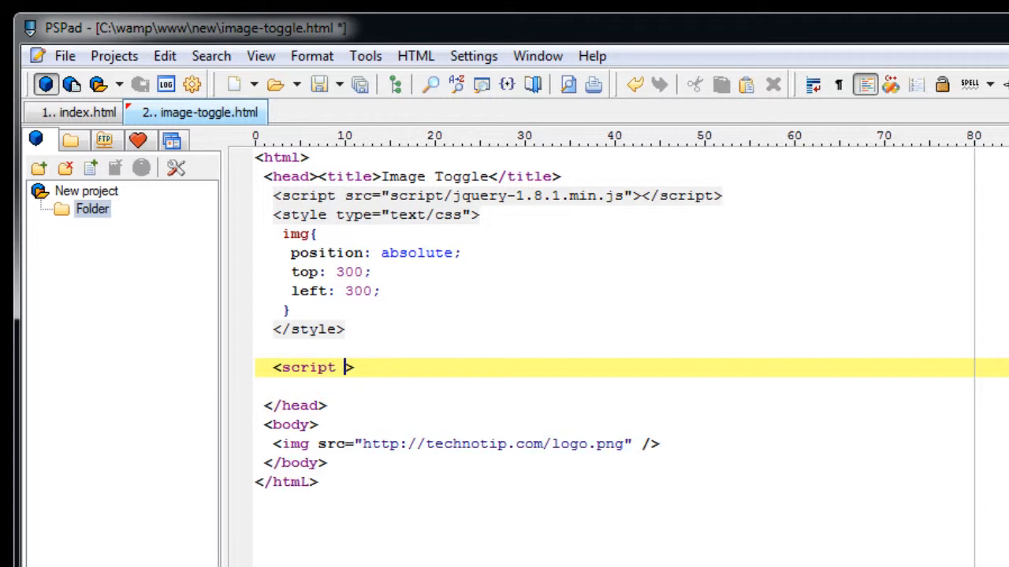
text(type="")
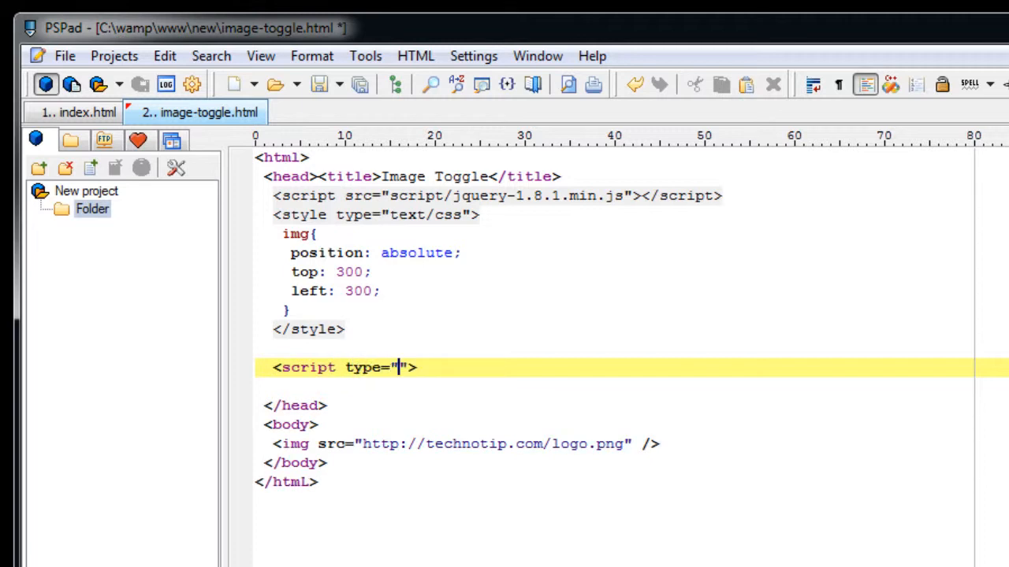
text(text/ja)
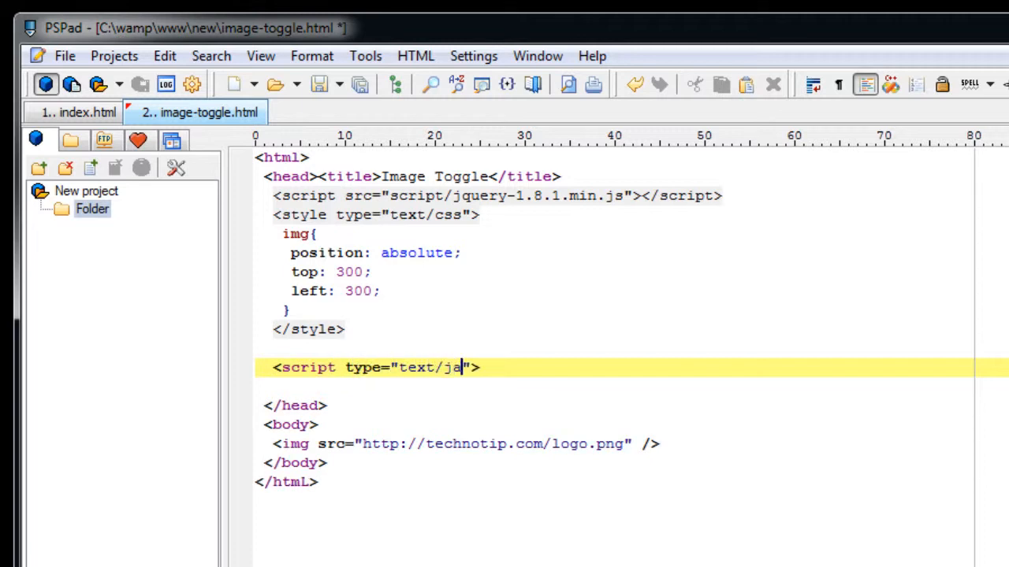
text(vascript)
text(<)
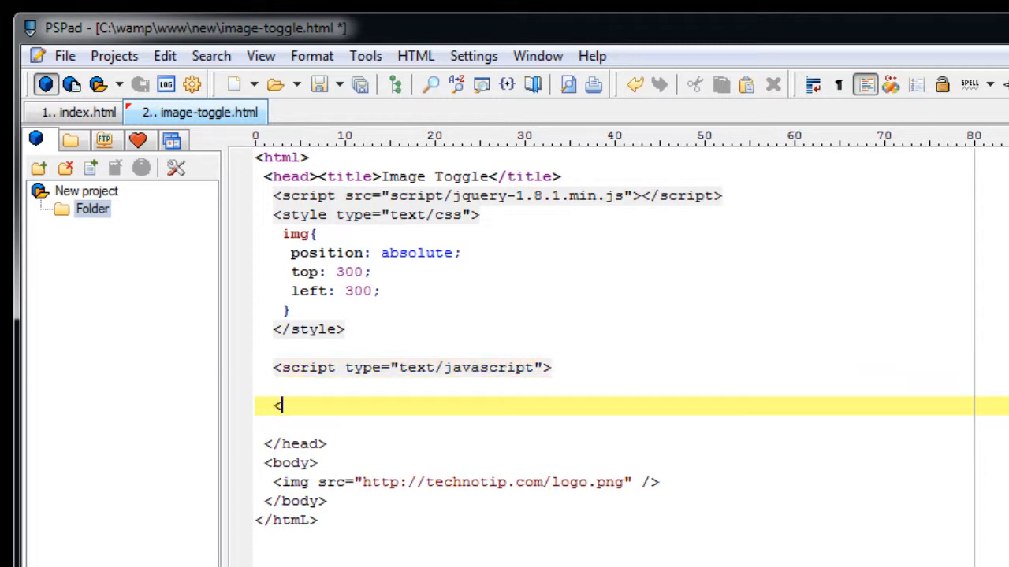
text(/script>)
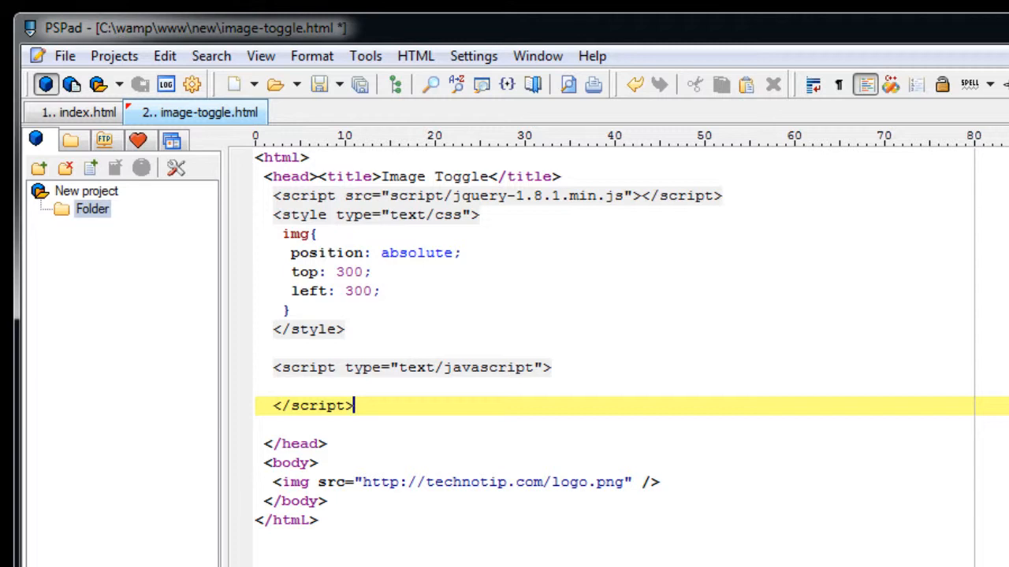
key(Return)
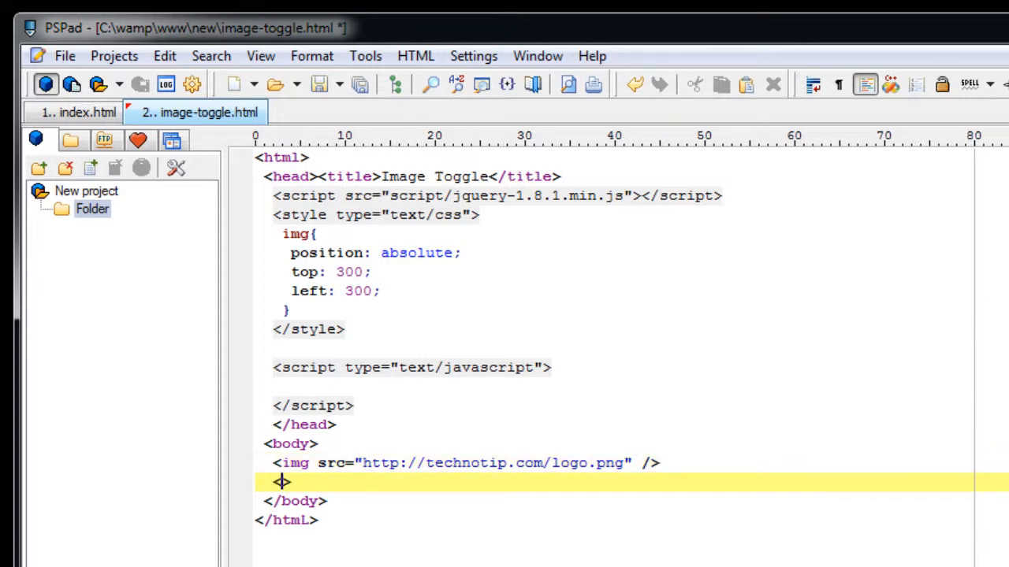
Step: Add a button with id 'togg' labelled 'Toggle Image!' below the logo
text(button >)
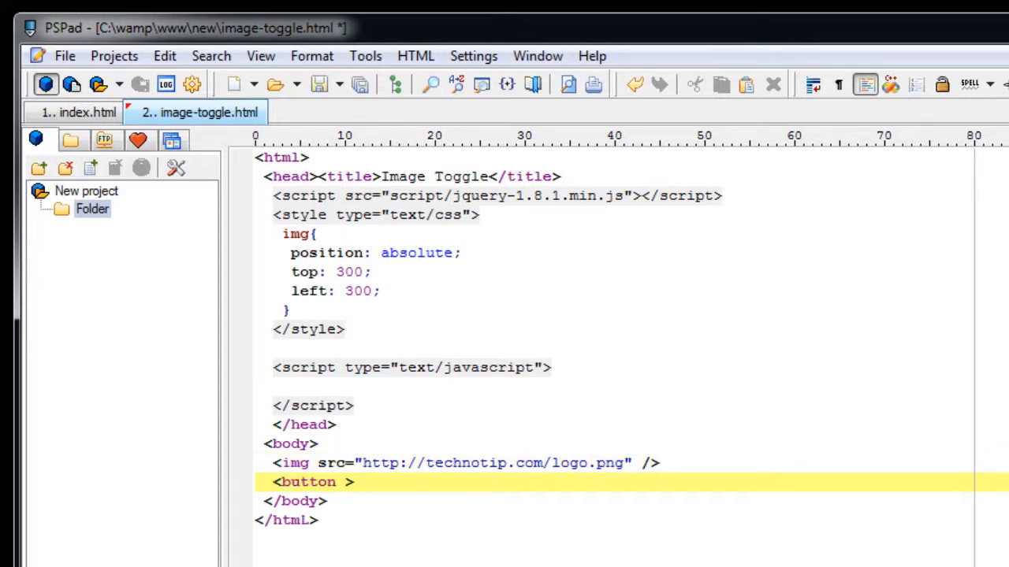
text(id=")
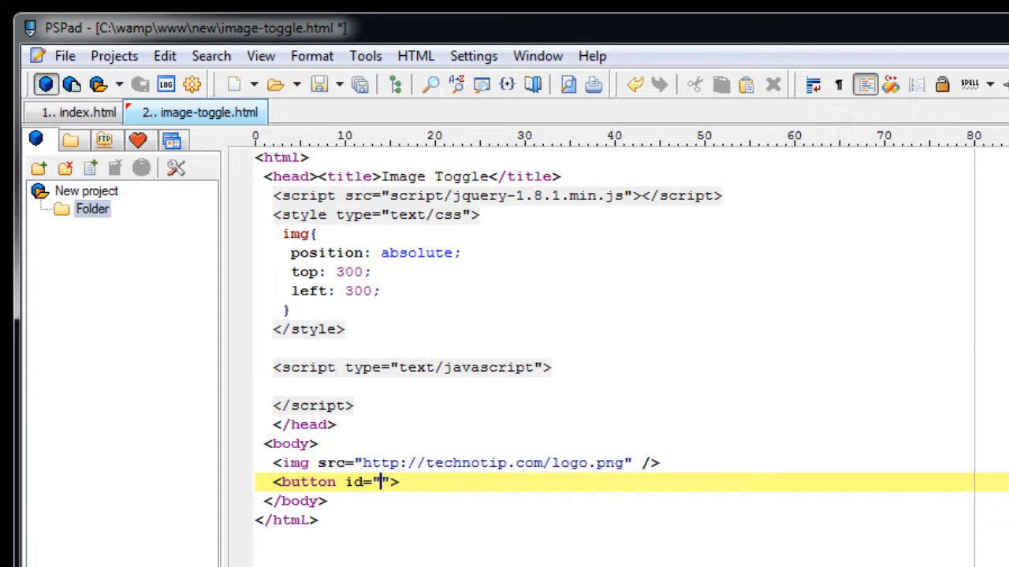
text(togg)
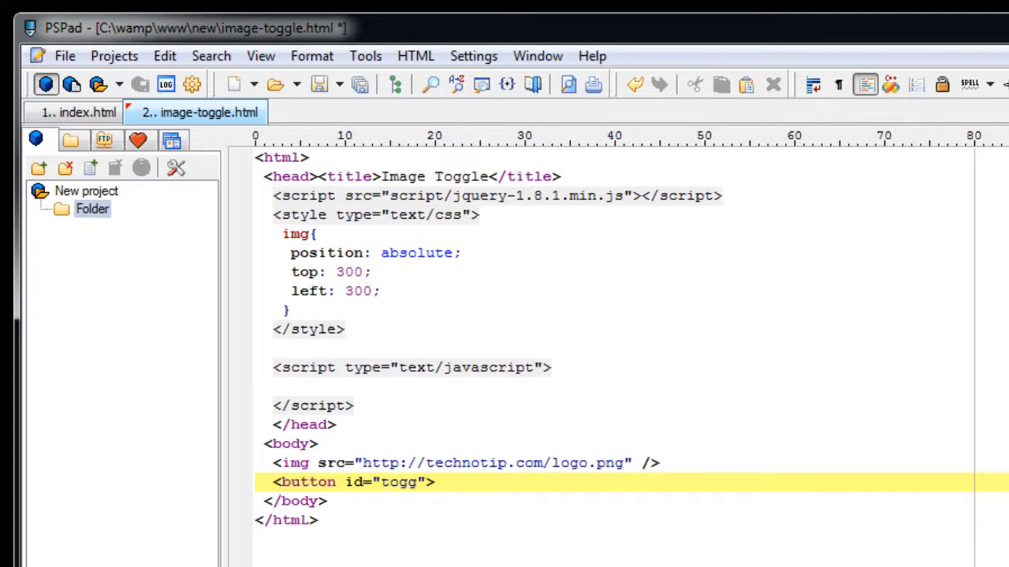
text(></>)
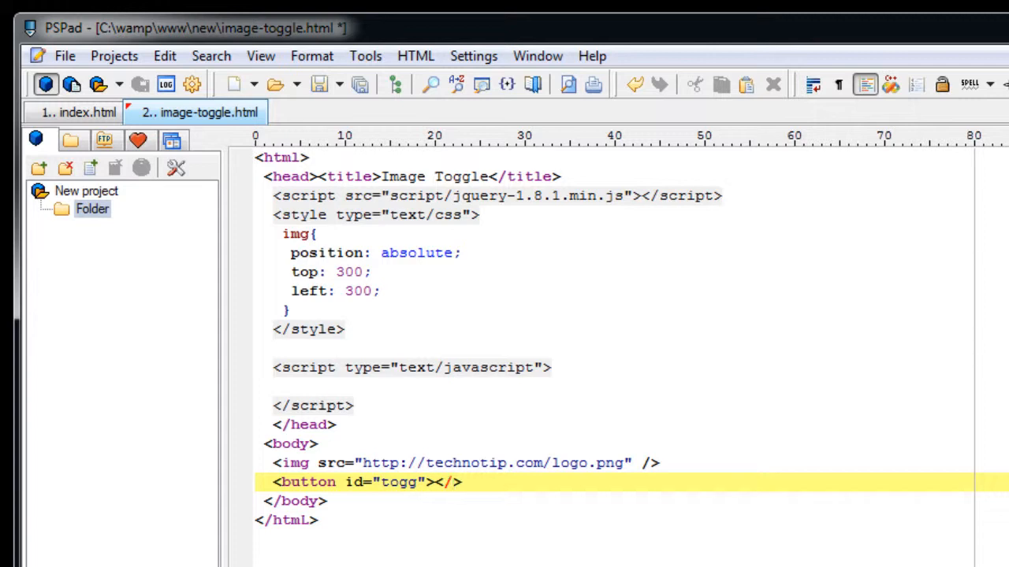
text(button)
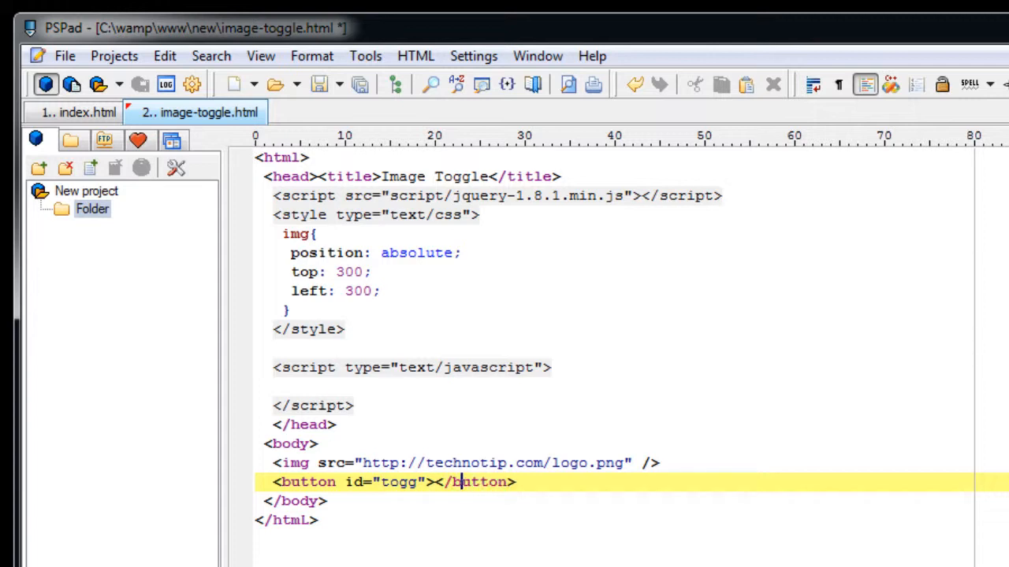
text(Toggle)
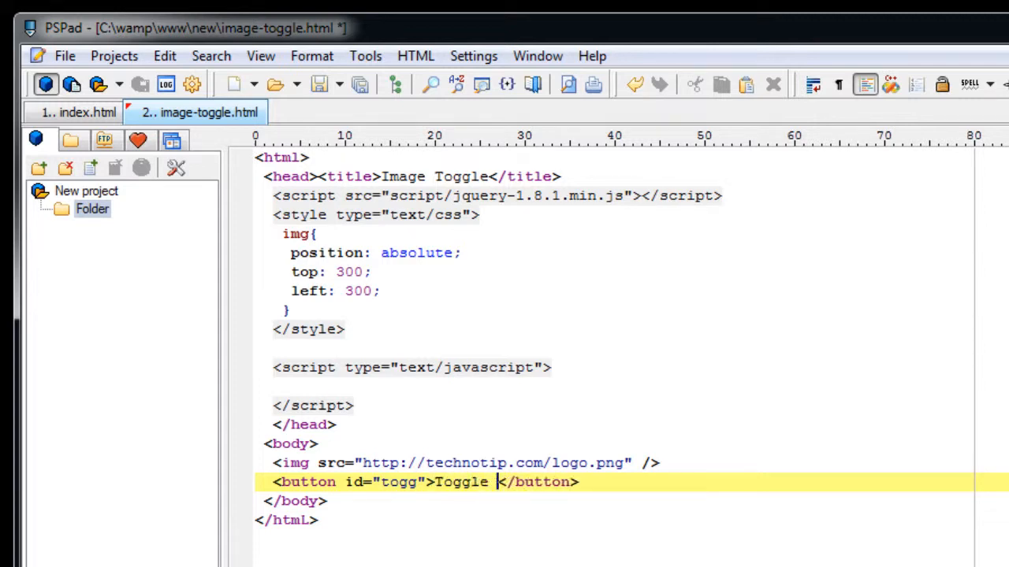
text(Image!)
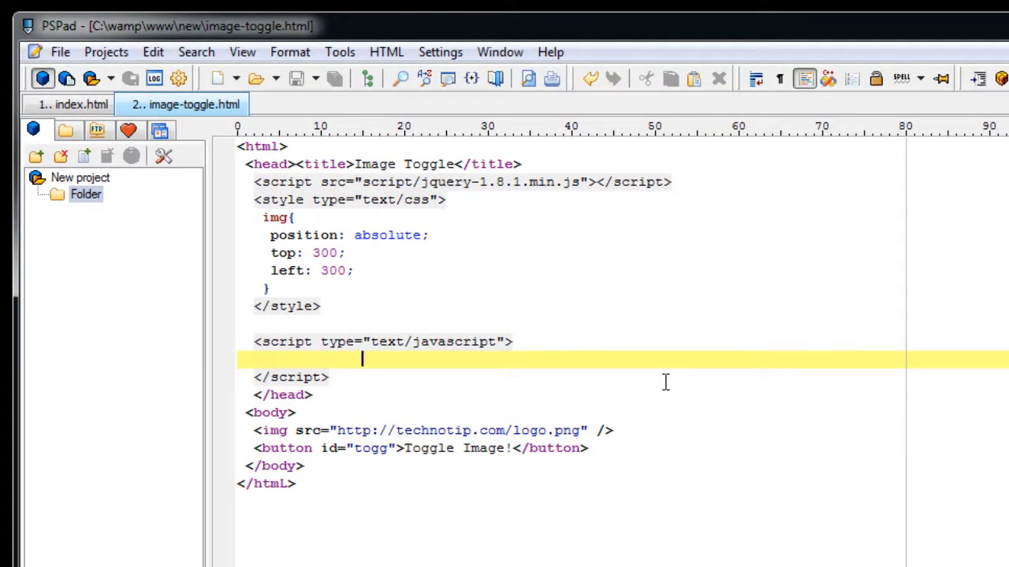
Step: Type $(document).ready(function() { }); in the script block, leaving a blank line inside
text($)
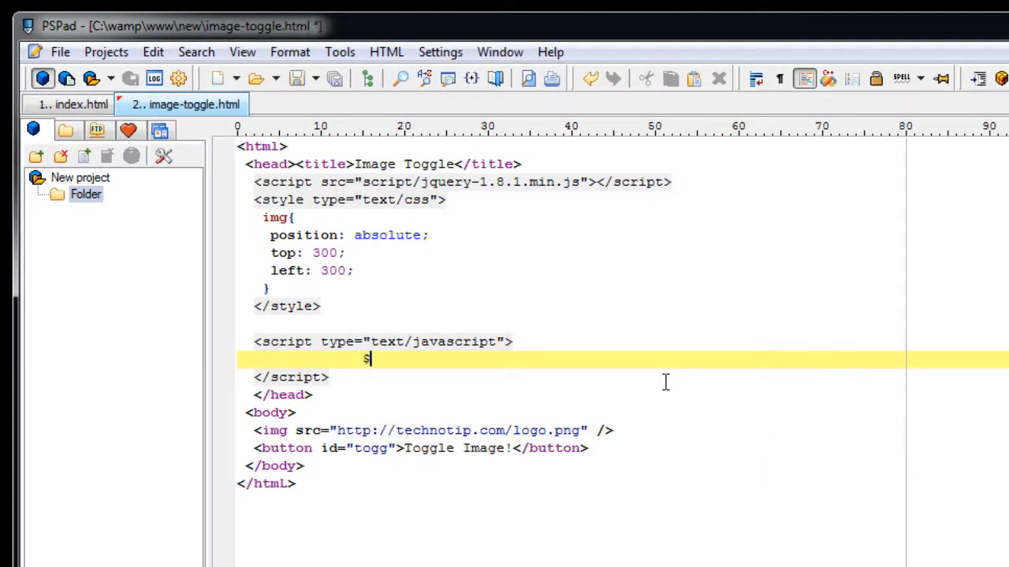
text(())
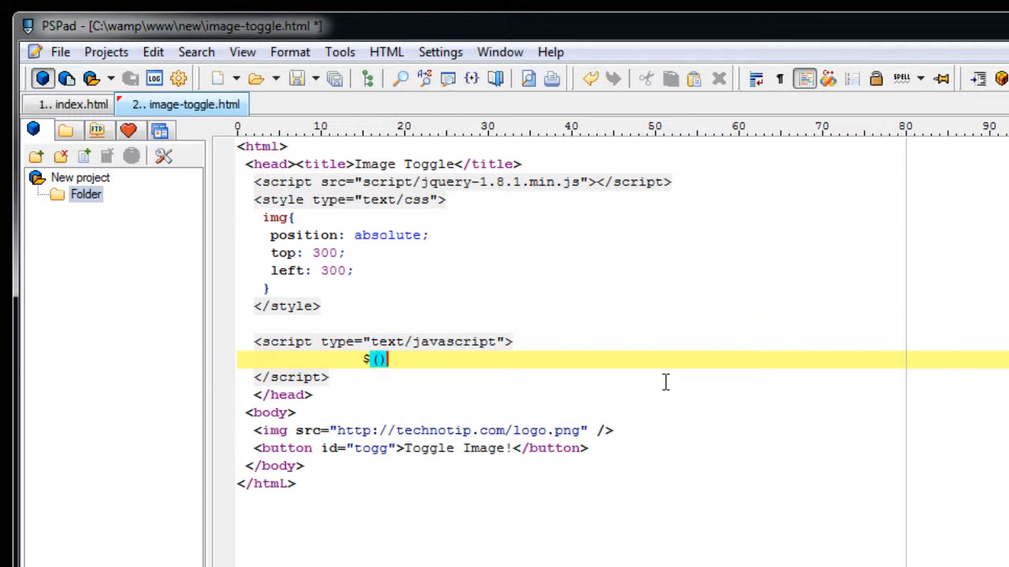
text(docu)
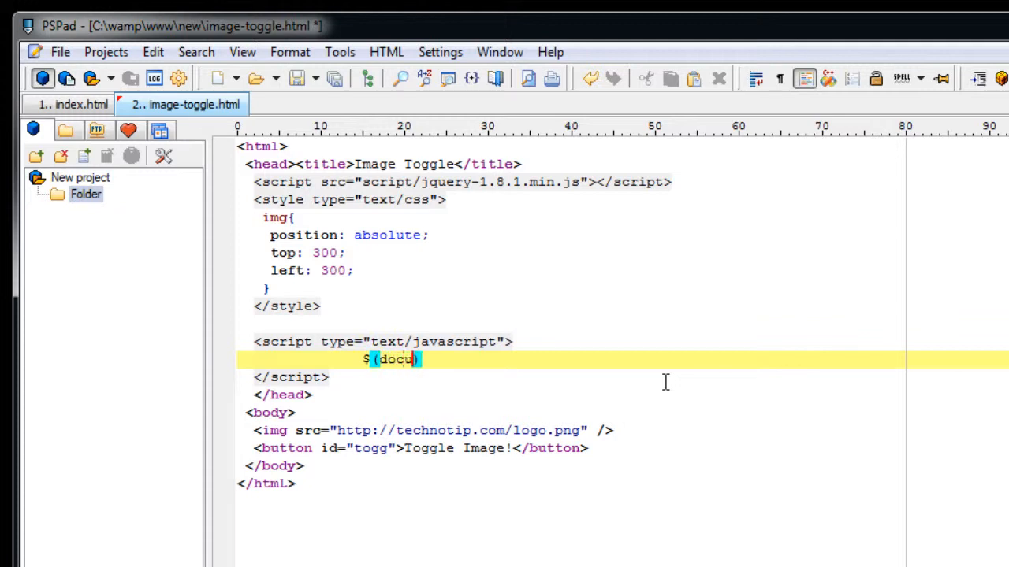
text(ment))
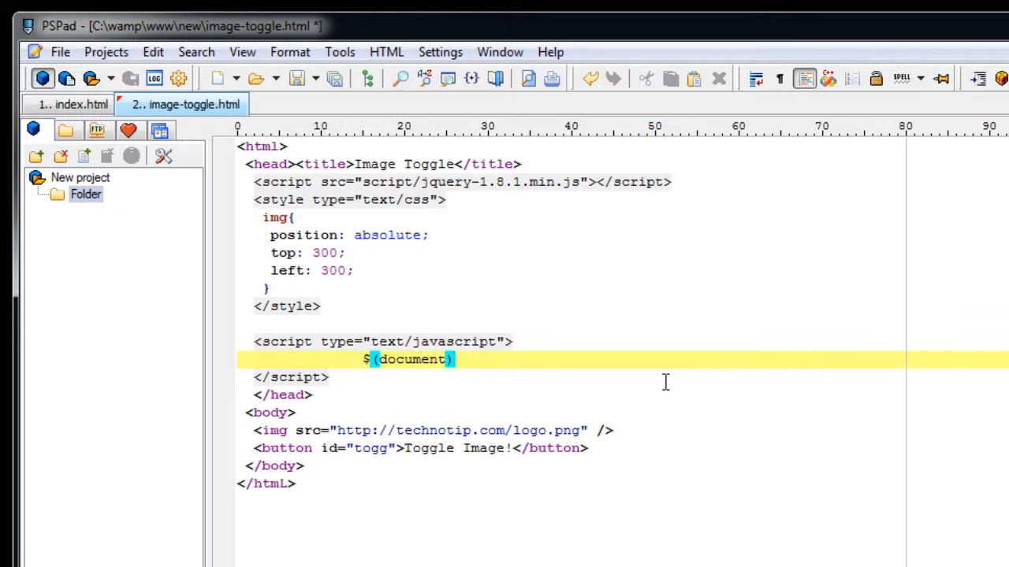
text(.red)
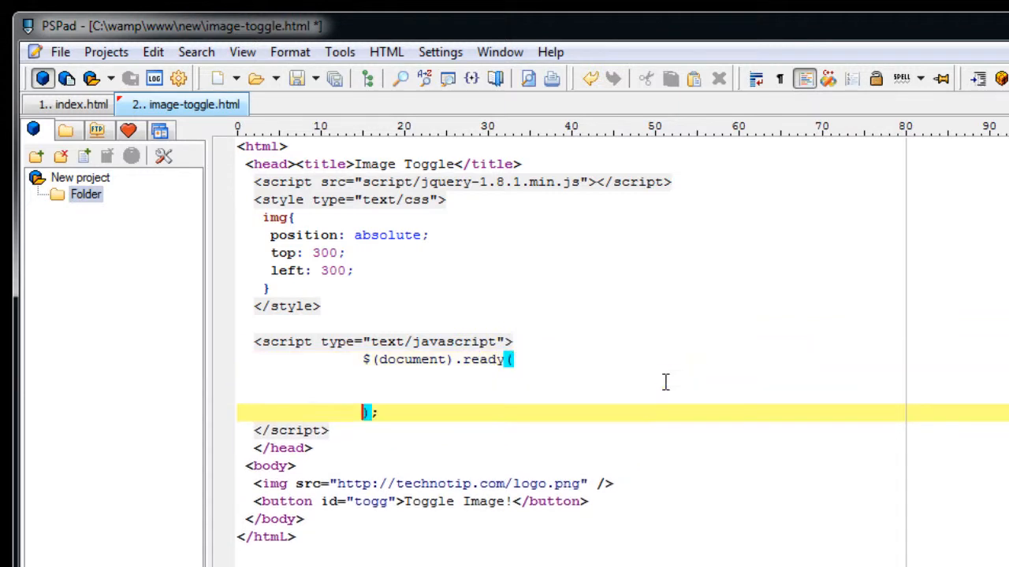
click(519, 360)
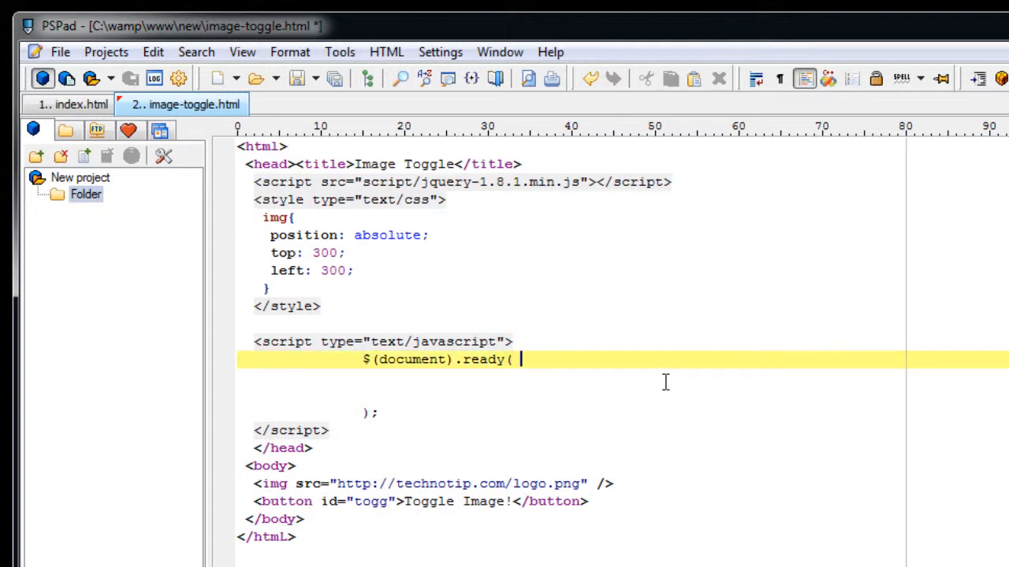
text(function)
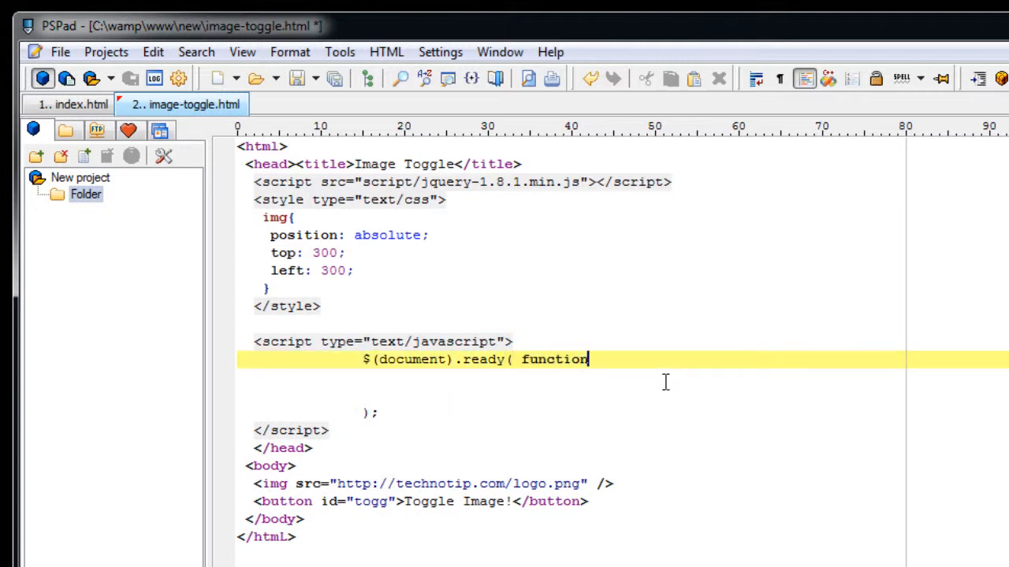
text(() {})
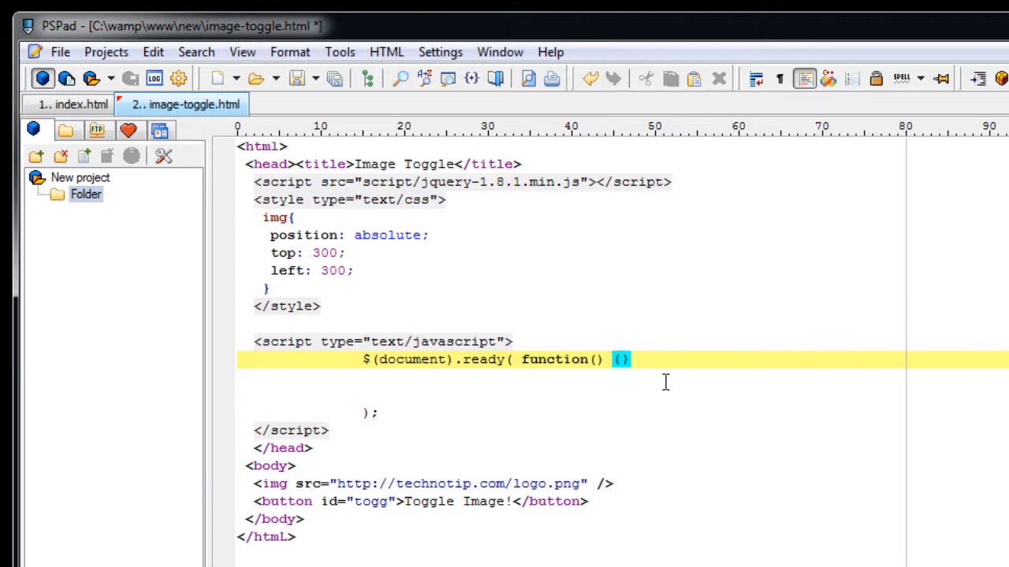
key(Return)
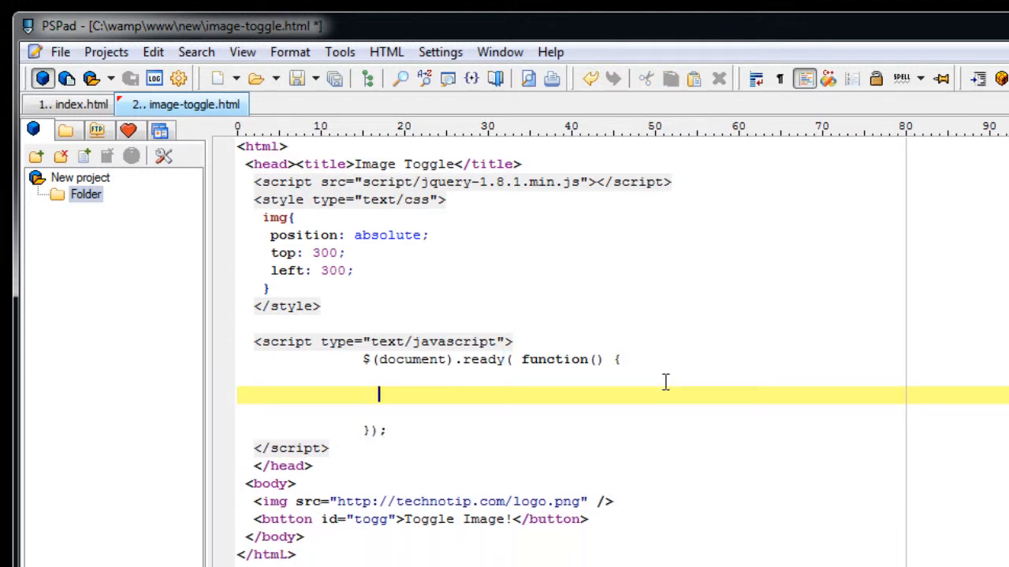
Step: Write the $("#togg").click(function() { $("img").fadeToggle(); }) handler inside the ready function
text($)
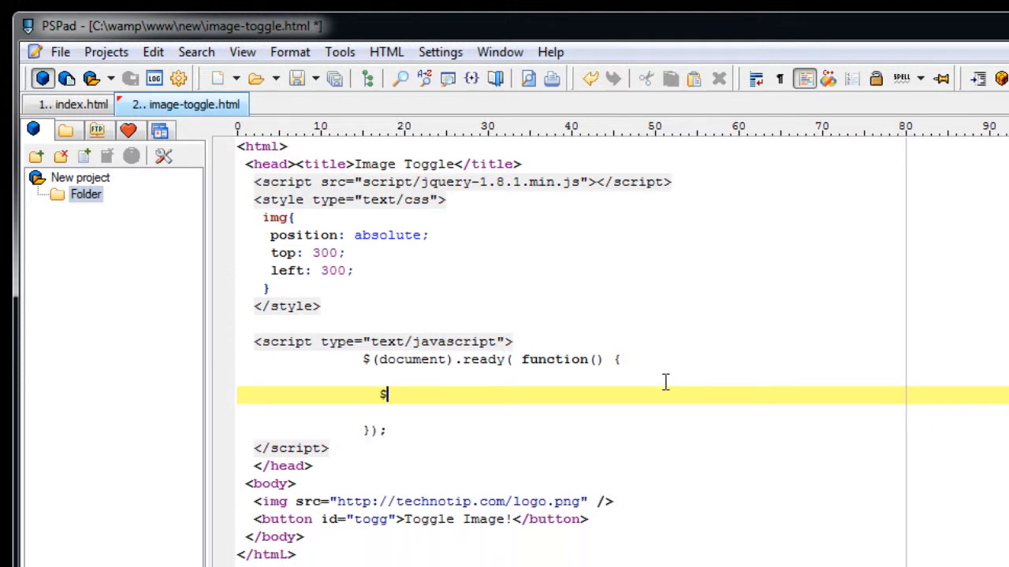
text(())
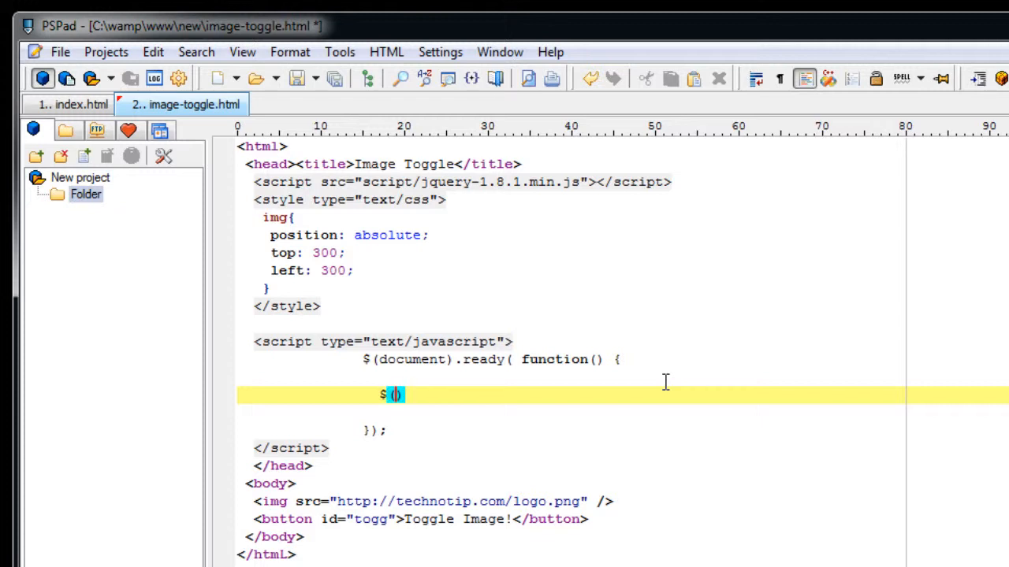
text(")
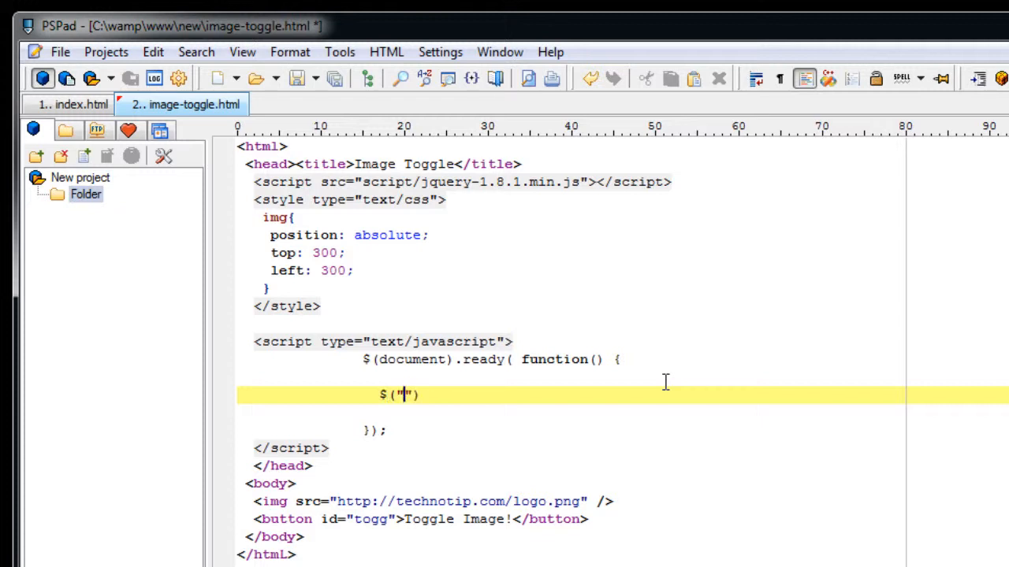
text(#togg)
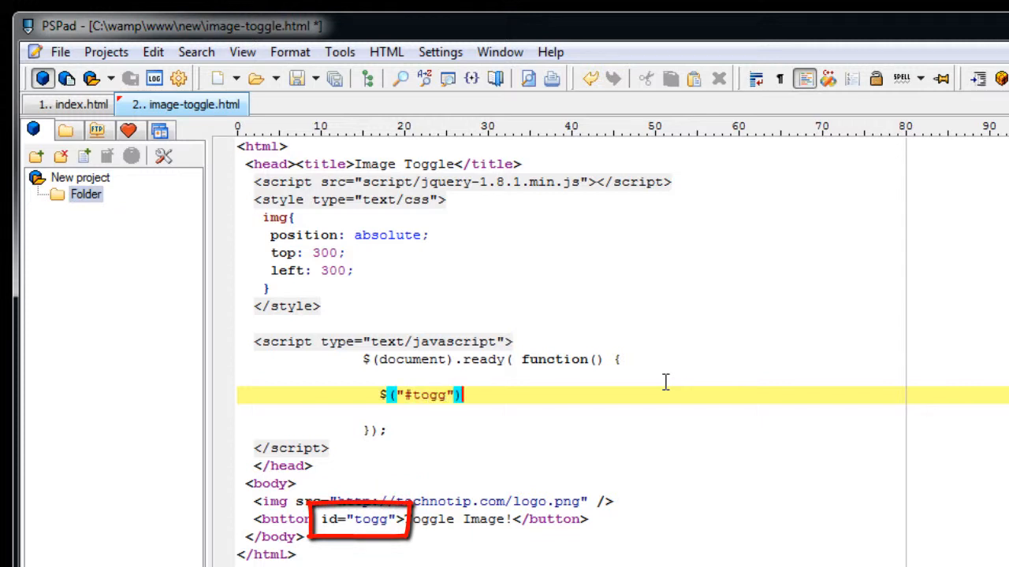
text(.click()
text();)
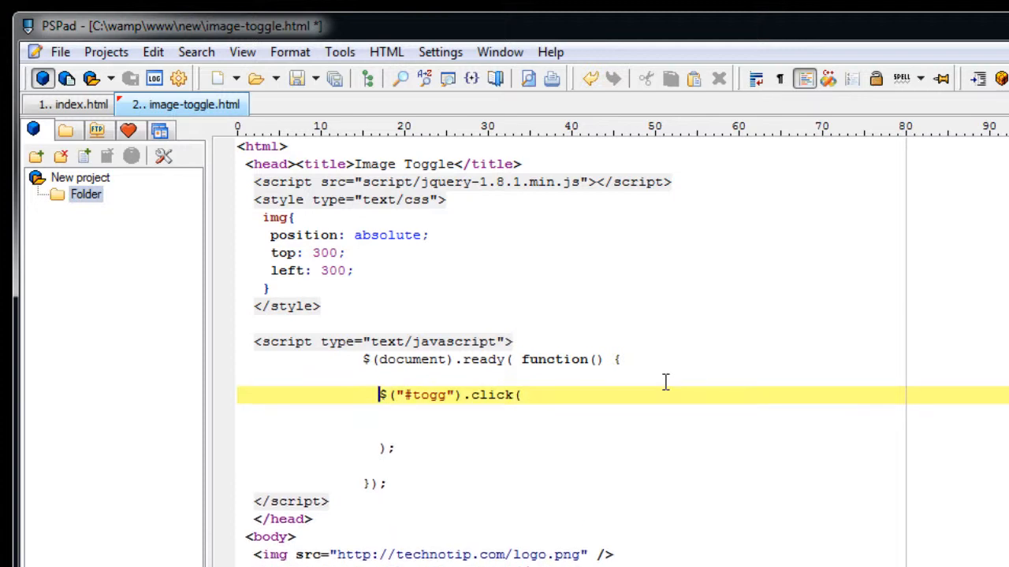
text(functio)
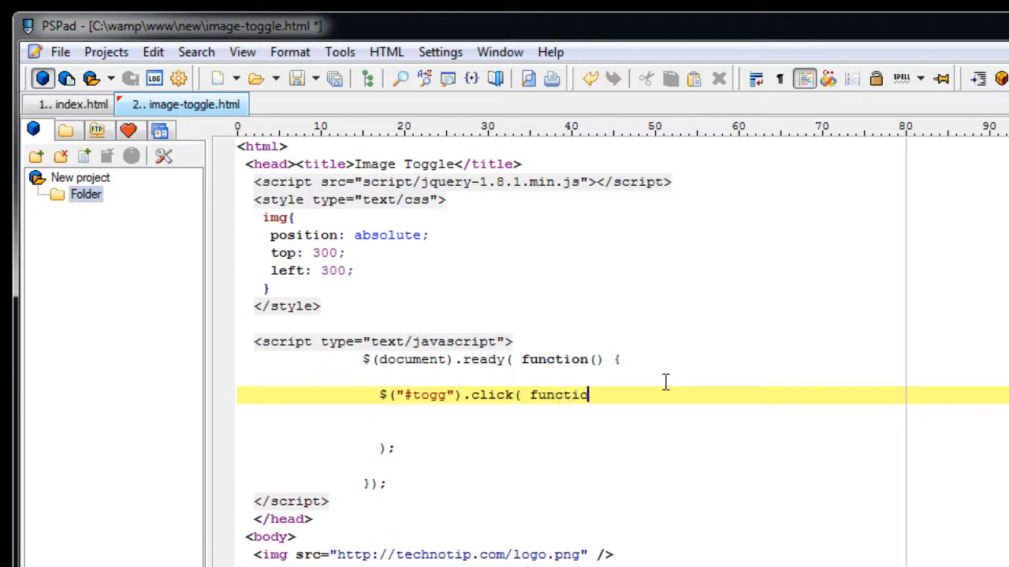
text(n())
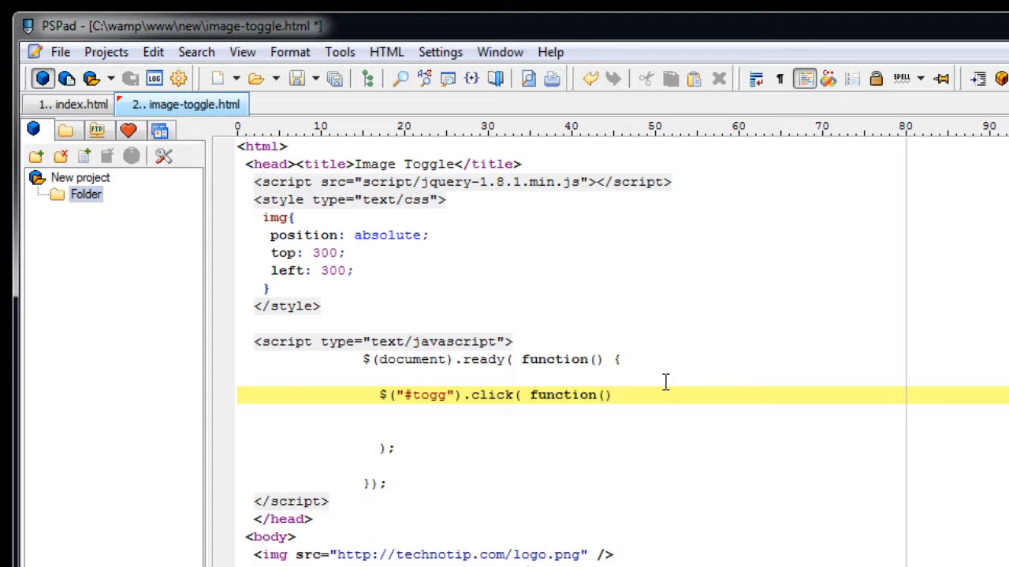
text({)
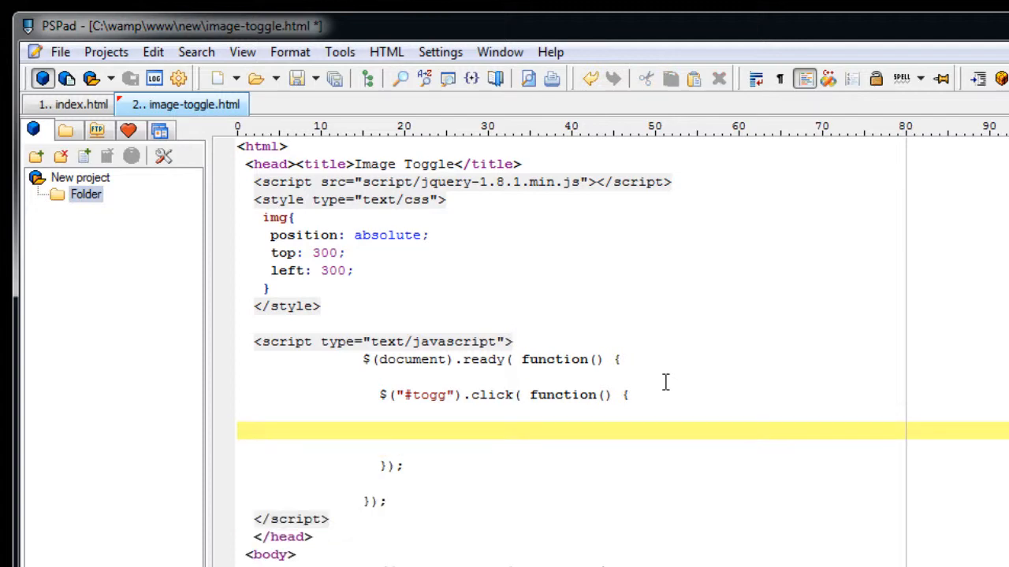
text($())
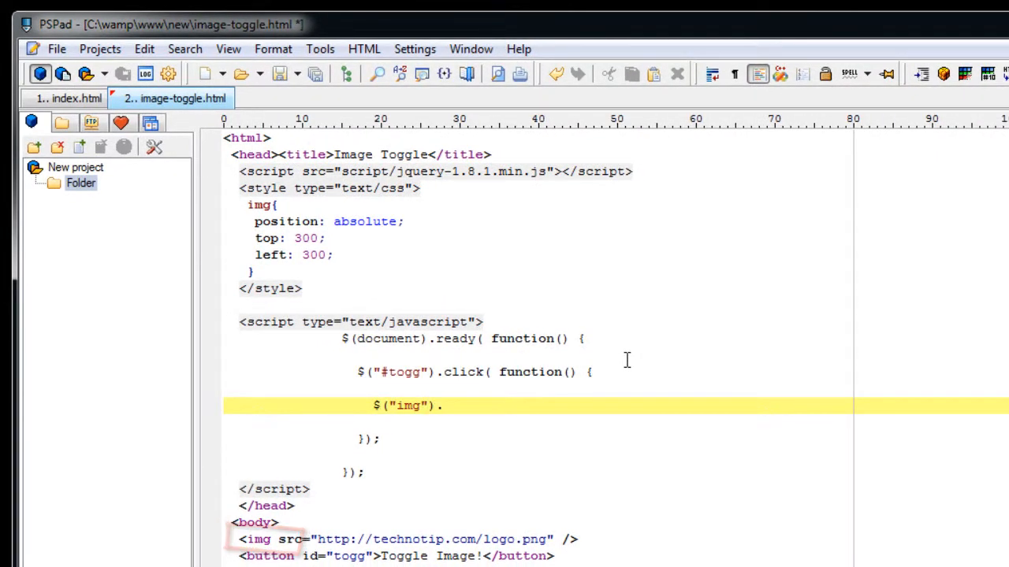
text(fa)
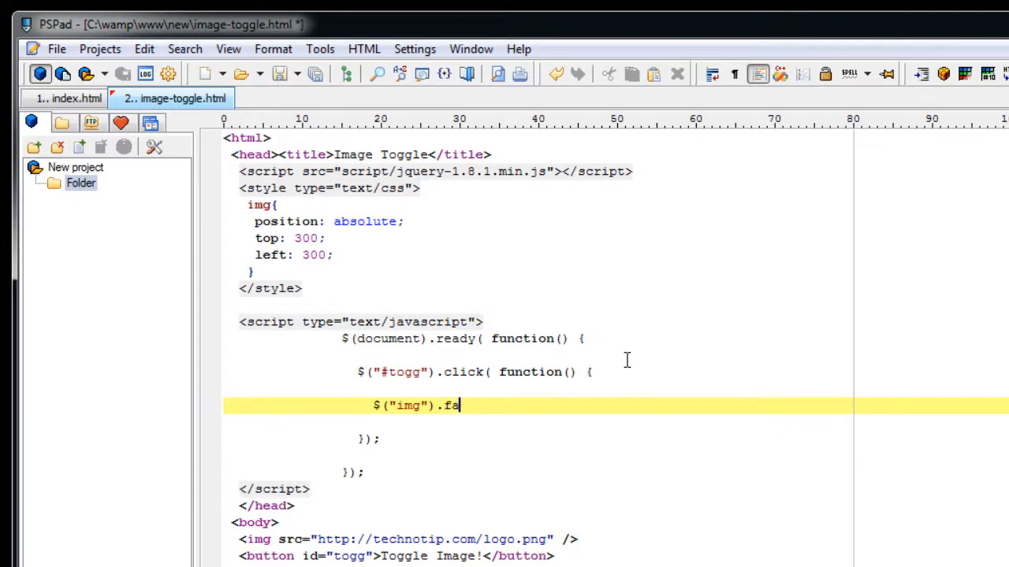
text(deToggle)
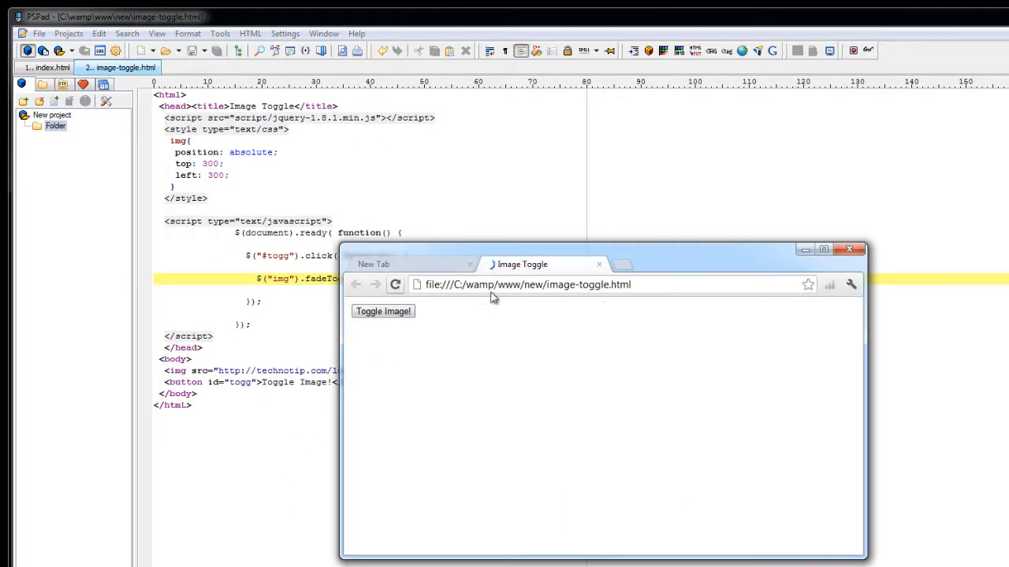
Step: Test the Toggle Image! button in Chrome to fade the logo in and out
click(383, 311)
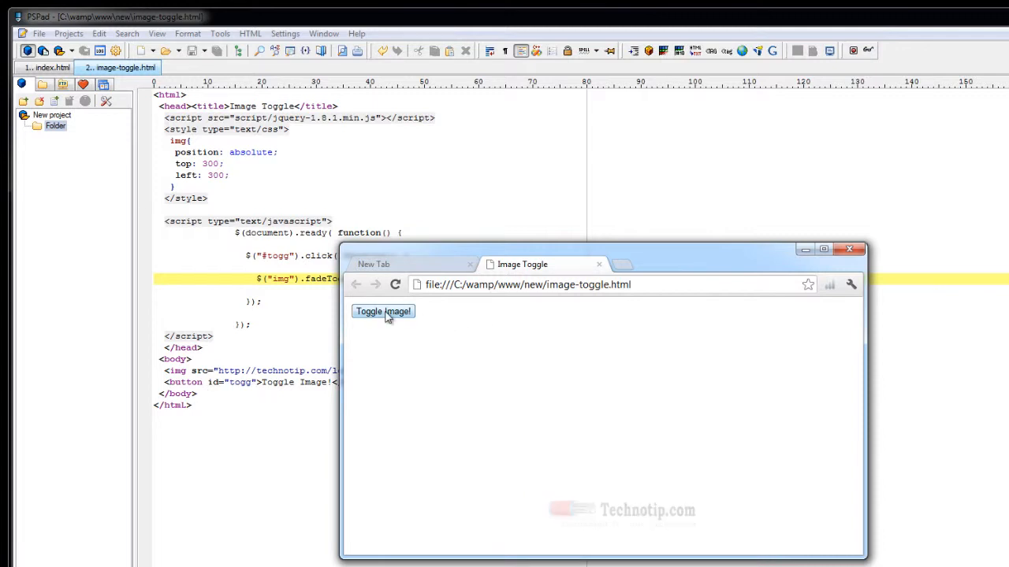
click(383, 311)
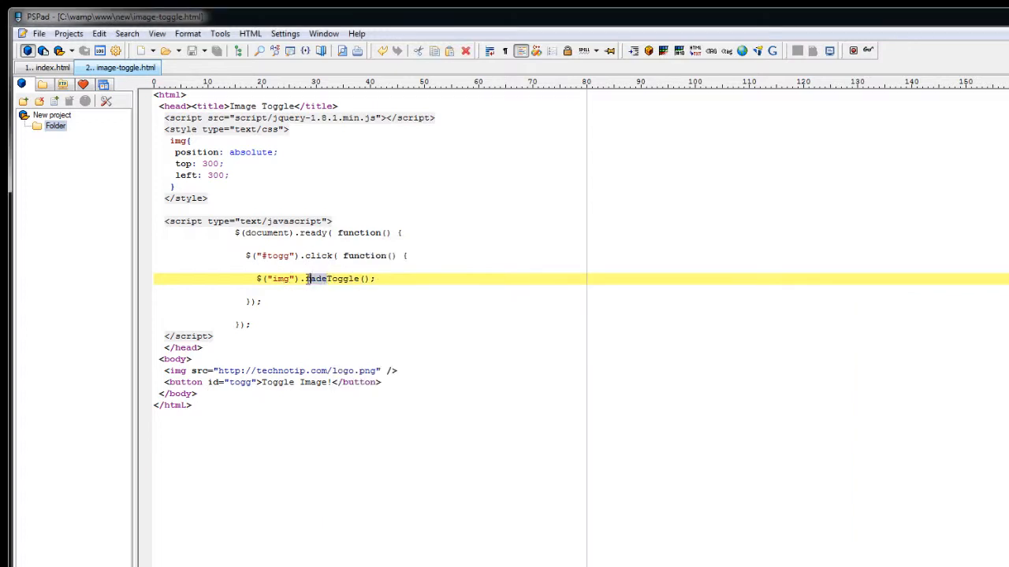
mouse_move(701, 345)
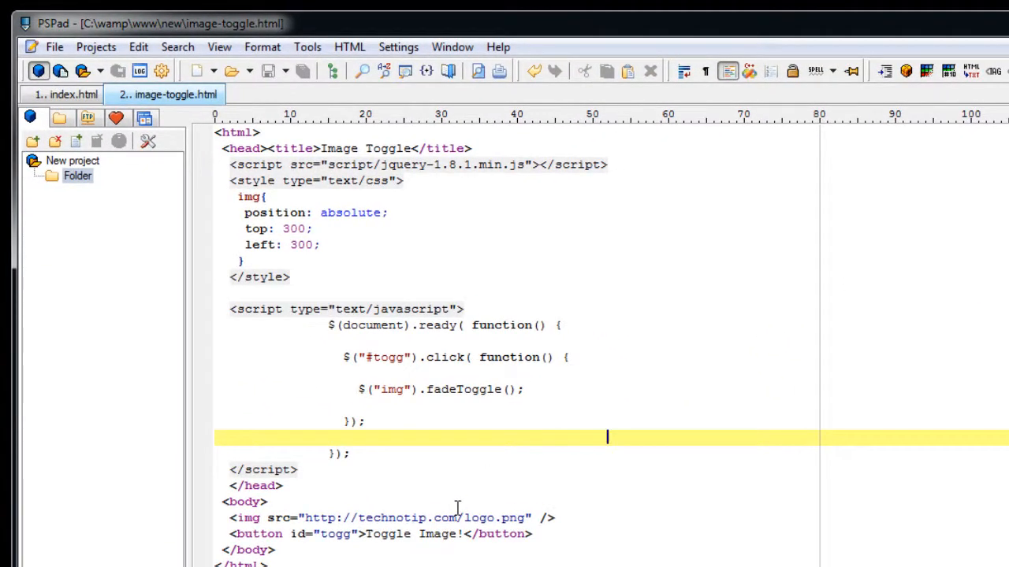
Step: Change the img CSS top offset from 300 to 100 and recheck the page
click(290, 228)
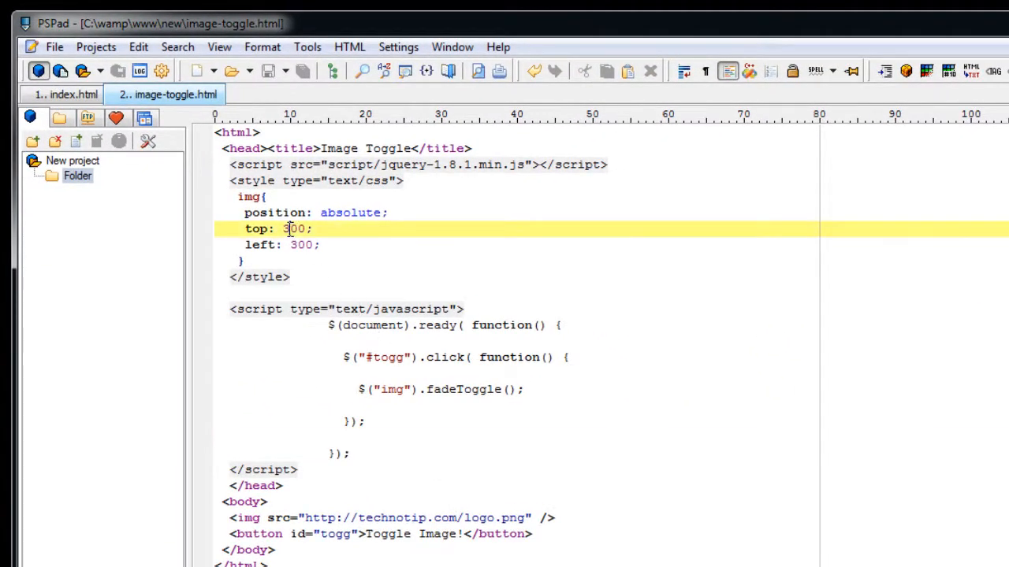
text(100)
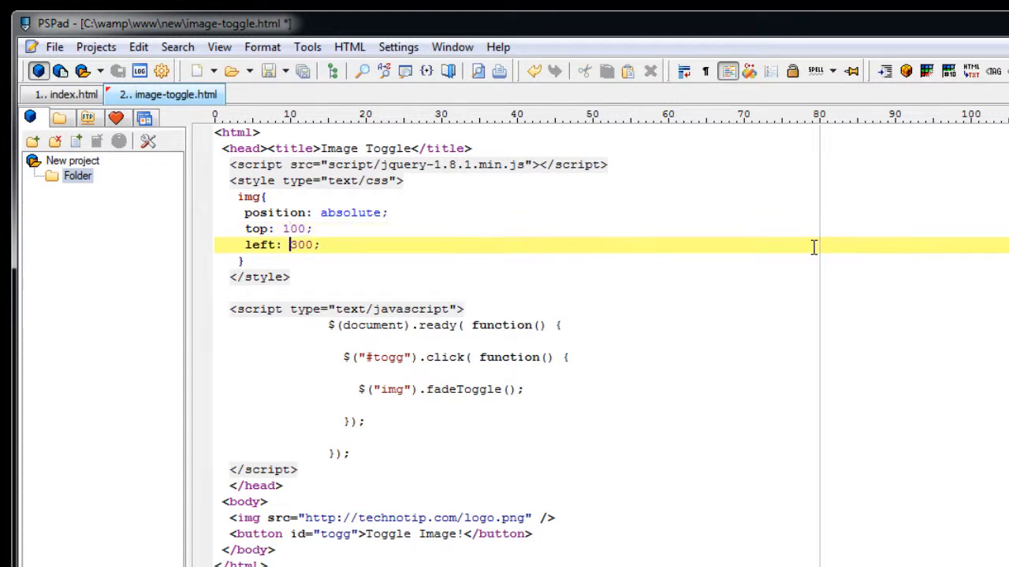
key(Backspace)
text(2)
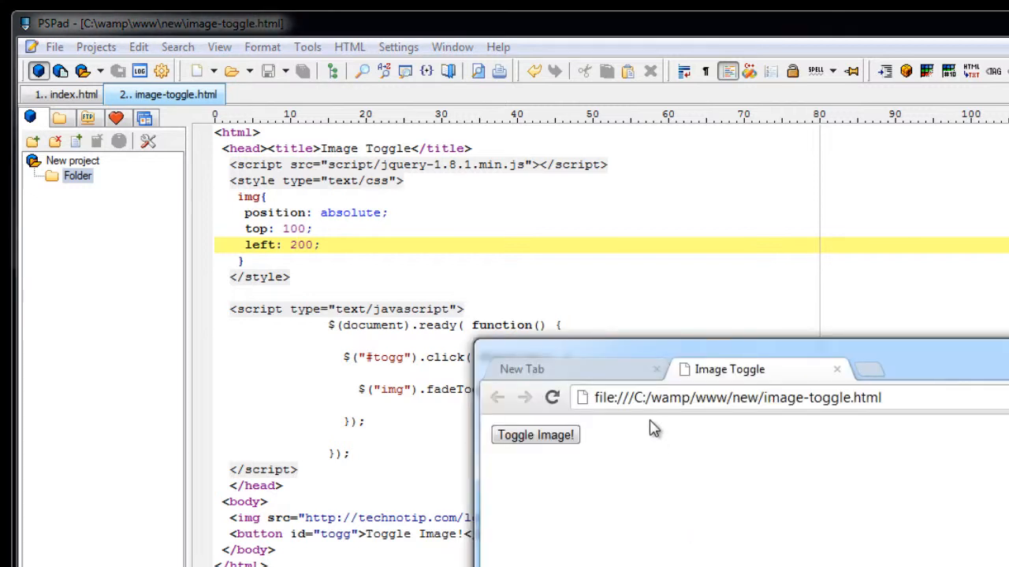
click(535, 435)
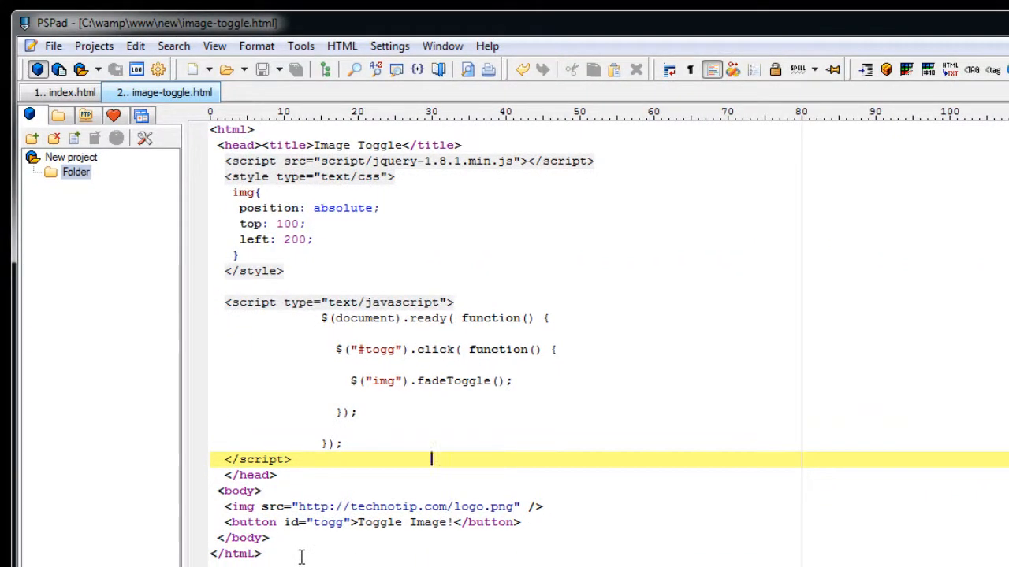
click(579, 286)
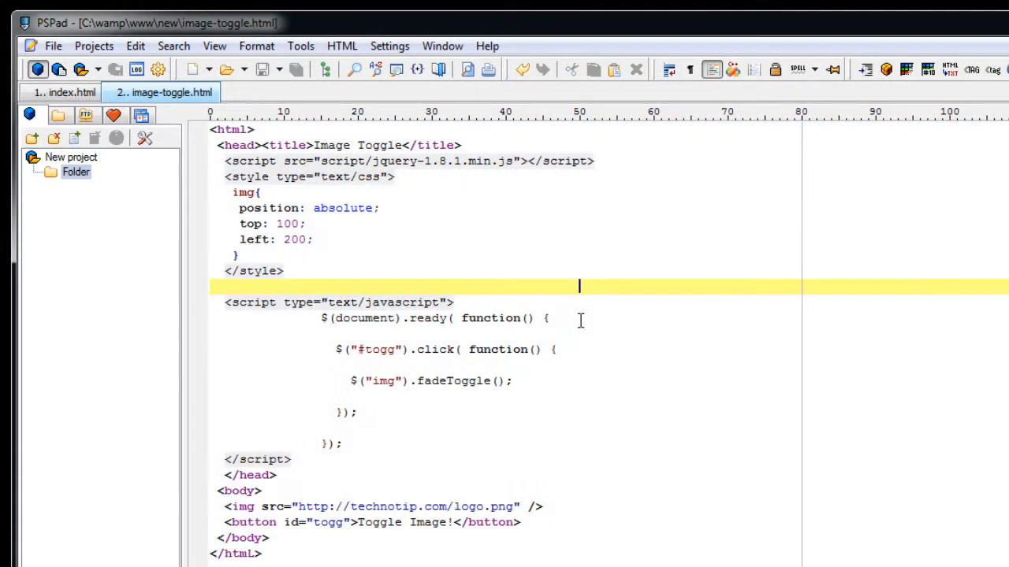
mouse_move(613, 515)
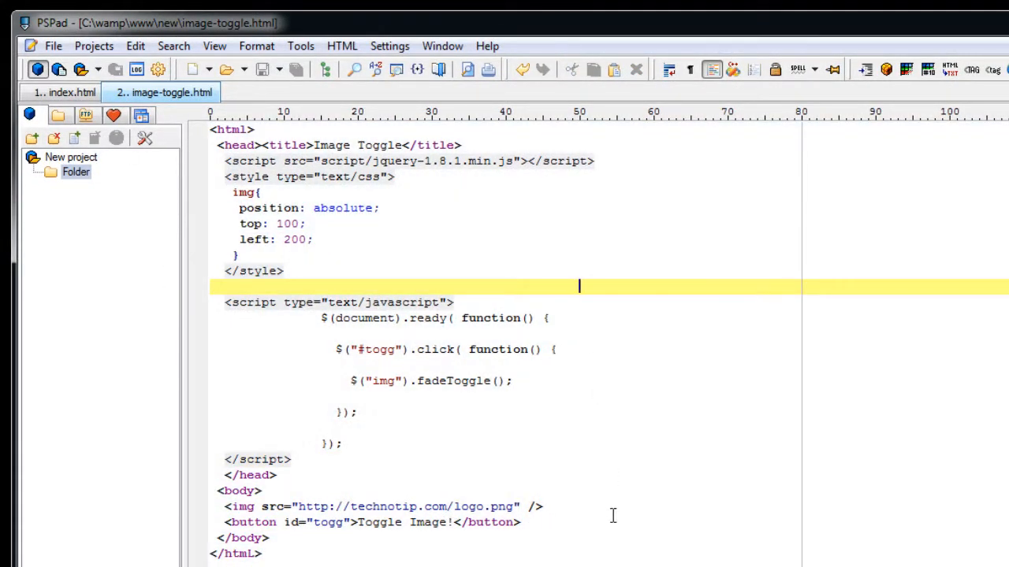